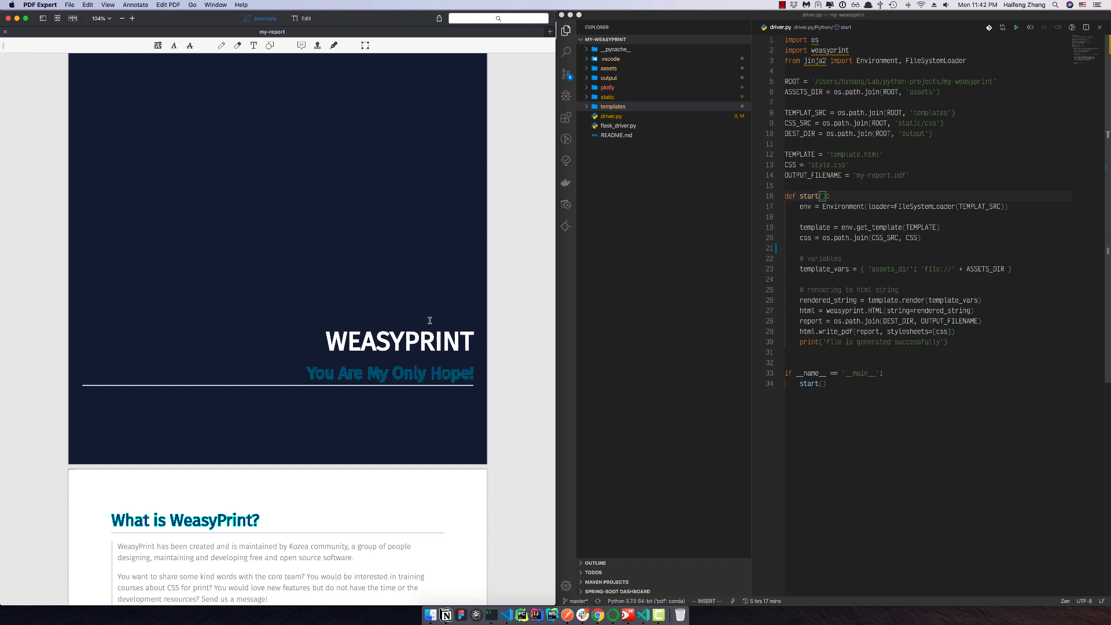
Step: Scroll down through the my-report PDF to look over the WeasyPrint output
scroll("down", 3)
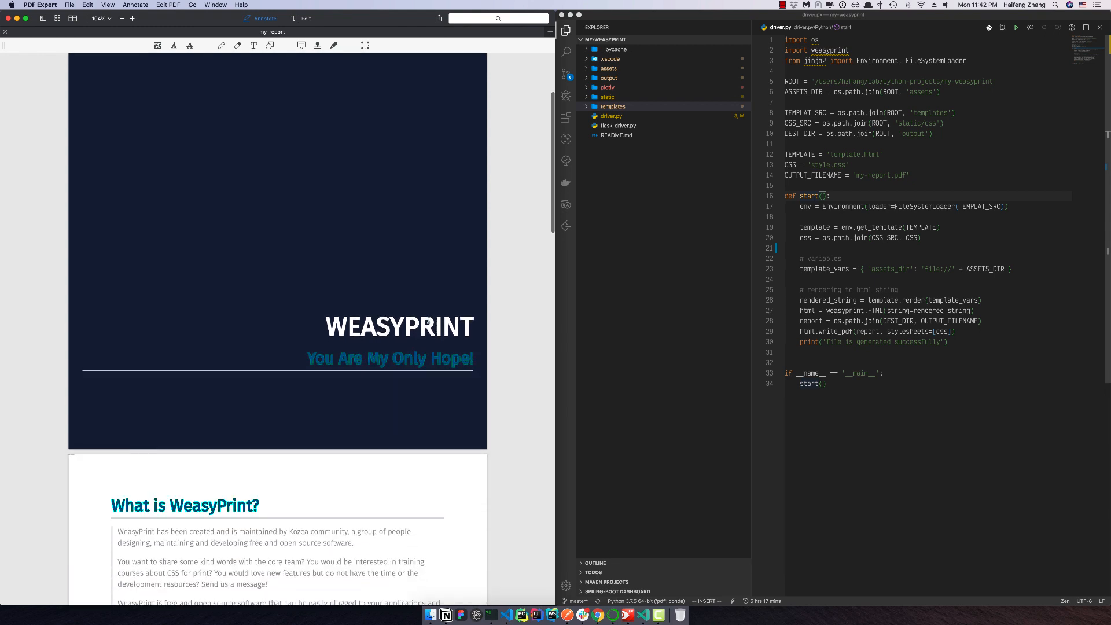
scroll("down", 3)
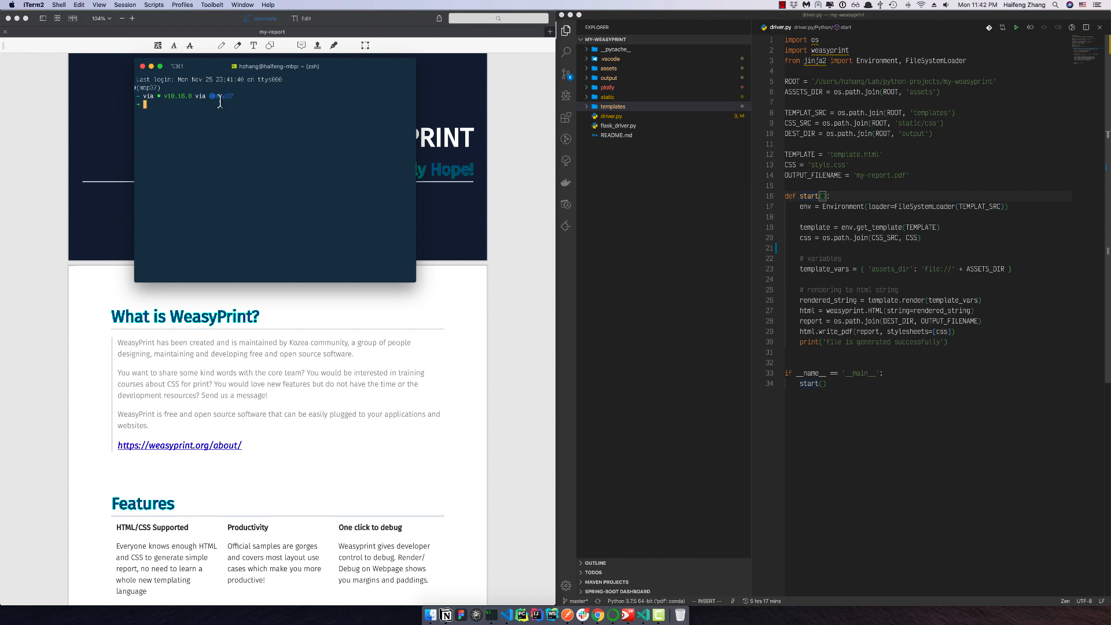
mouse_move(165, 118)
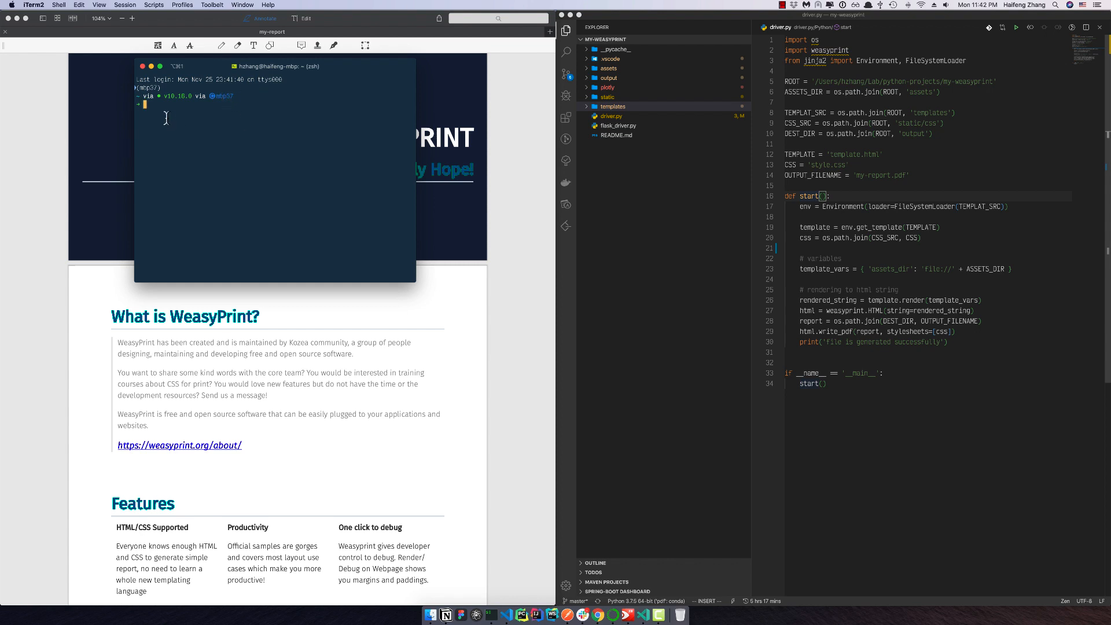
mouse_move(610, 607)
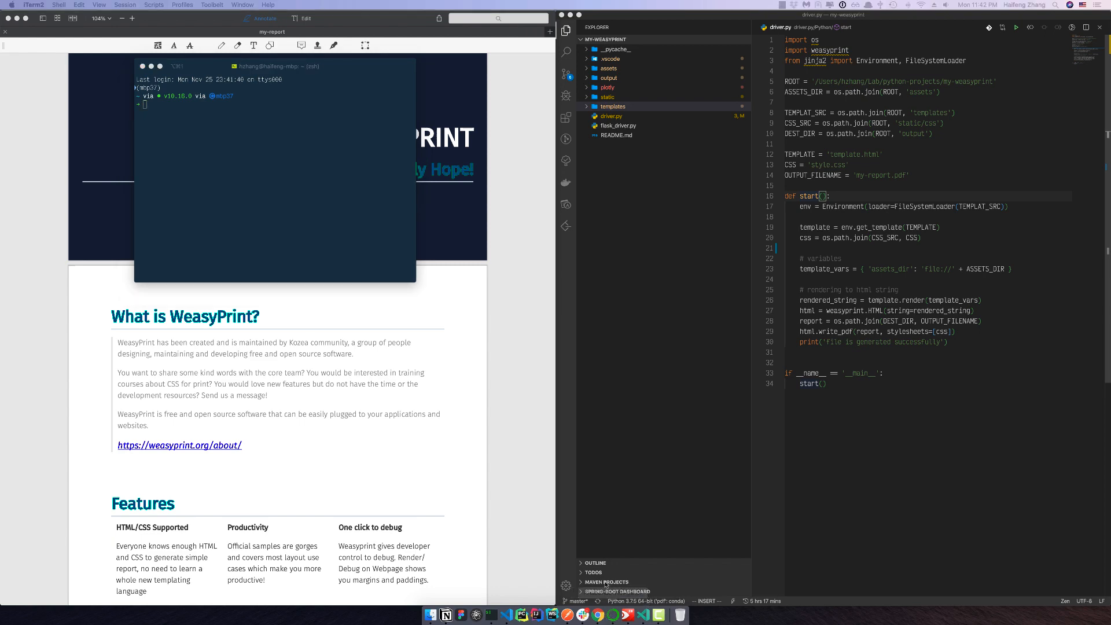
Step: Create a Python 3.5 environment named 'pdf' and select it to list its 17 packages
left_click(476, 614)
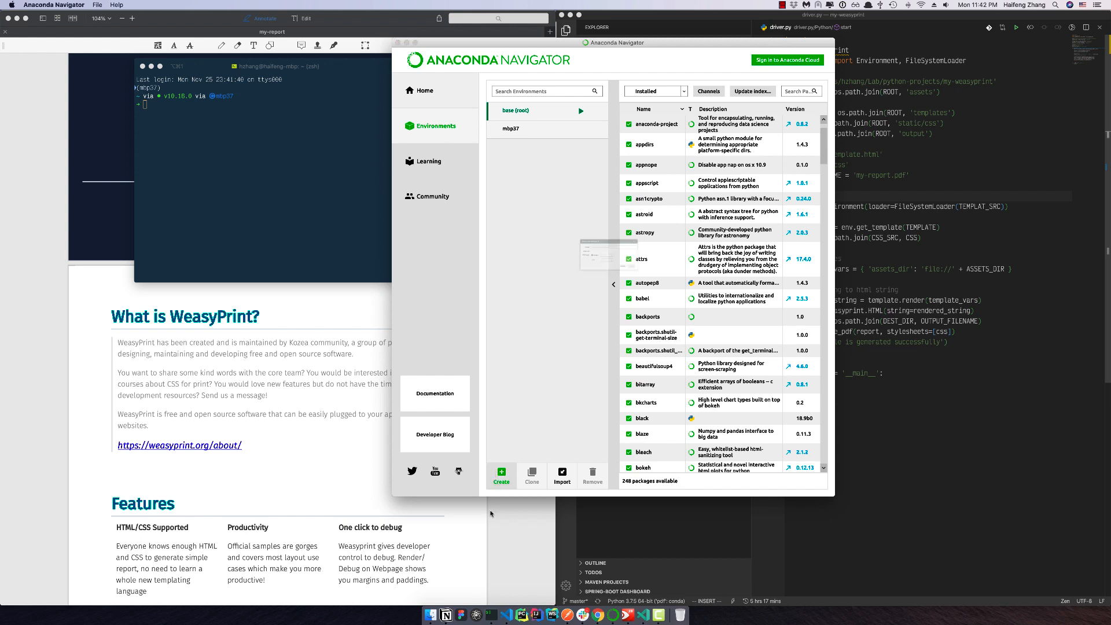
left_click(500, 475)
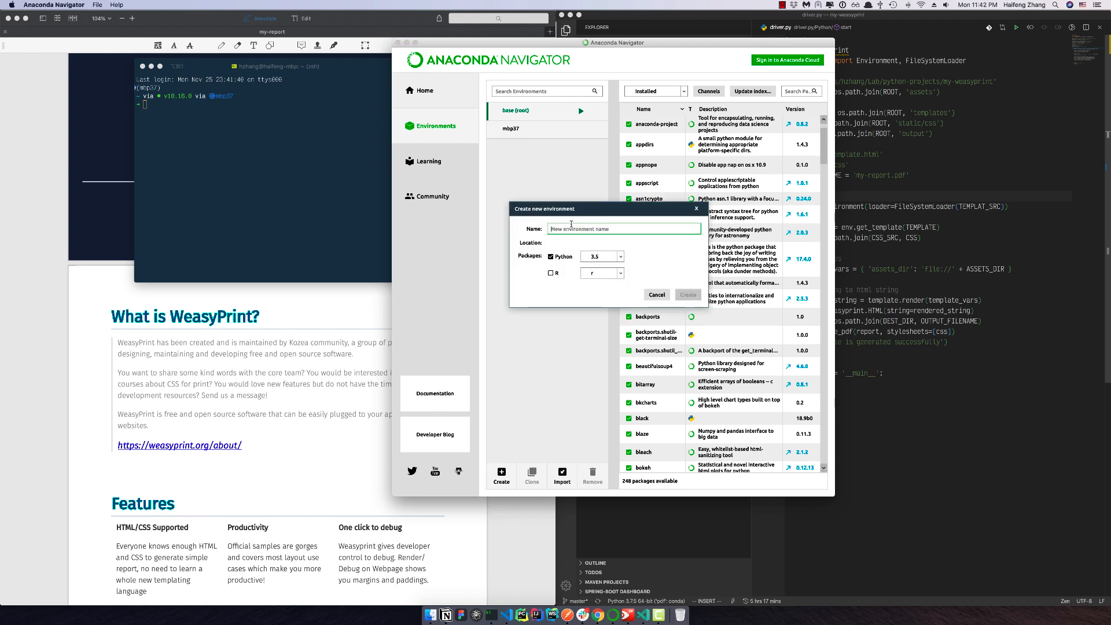
type("pdf")
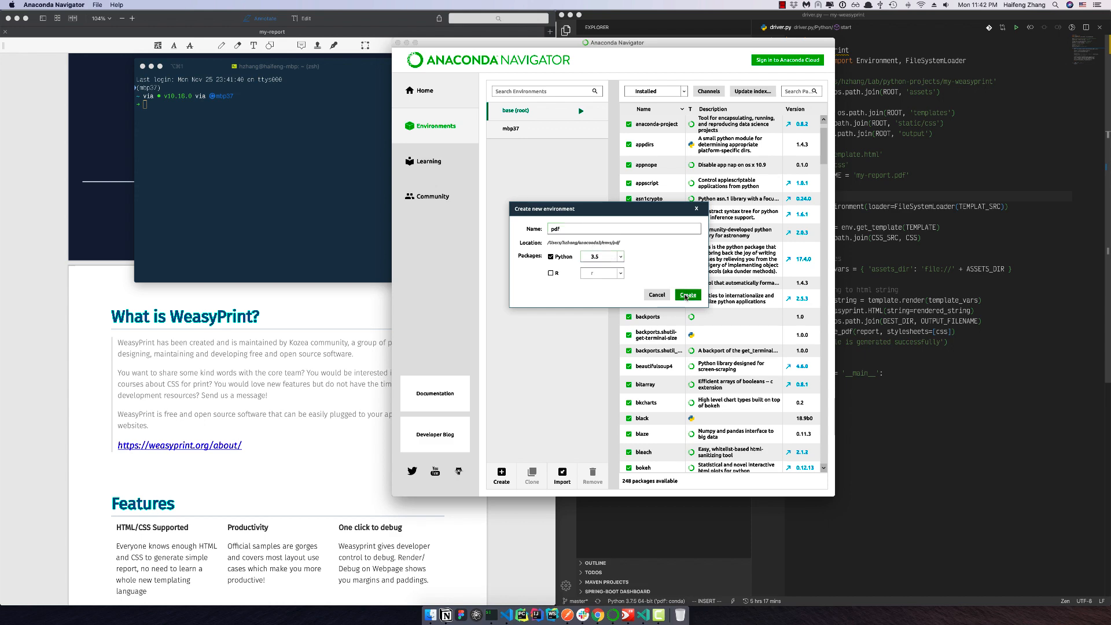
left_click(686, 296)
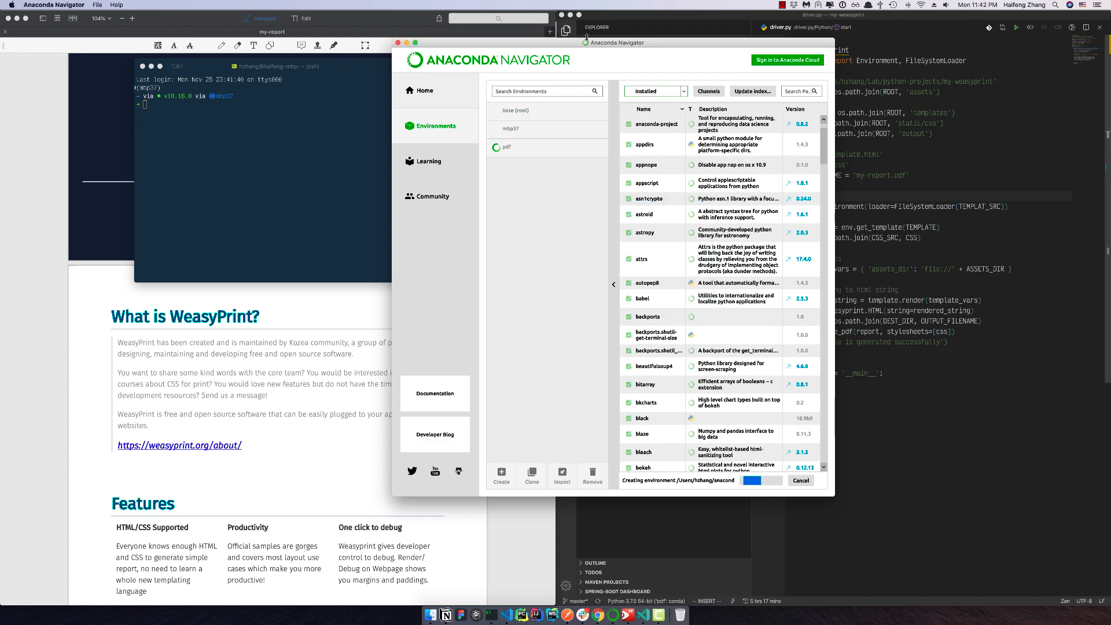
left_click_drag(613, 42, 642, 31)
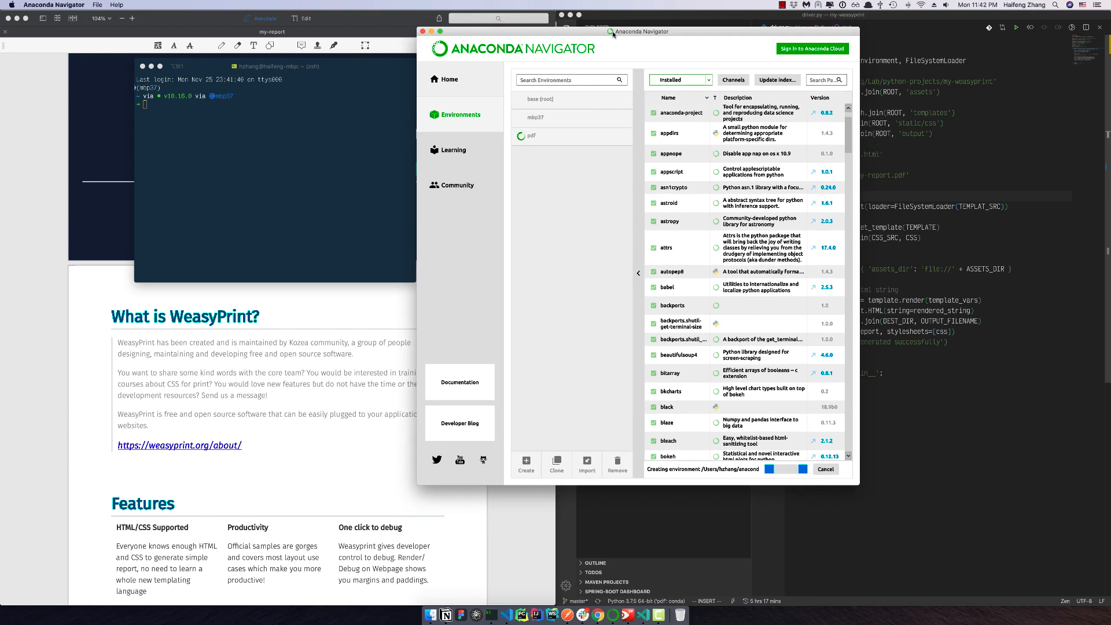
mouse_move(605, 327)
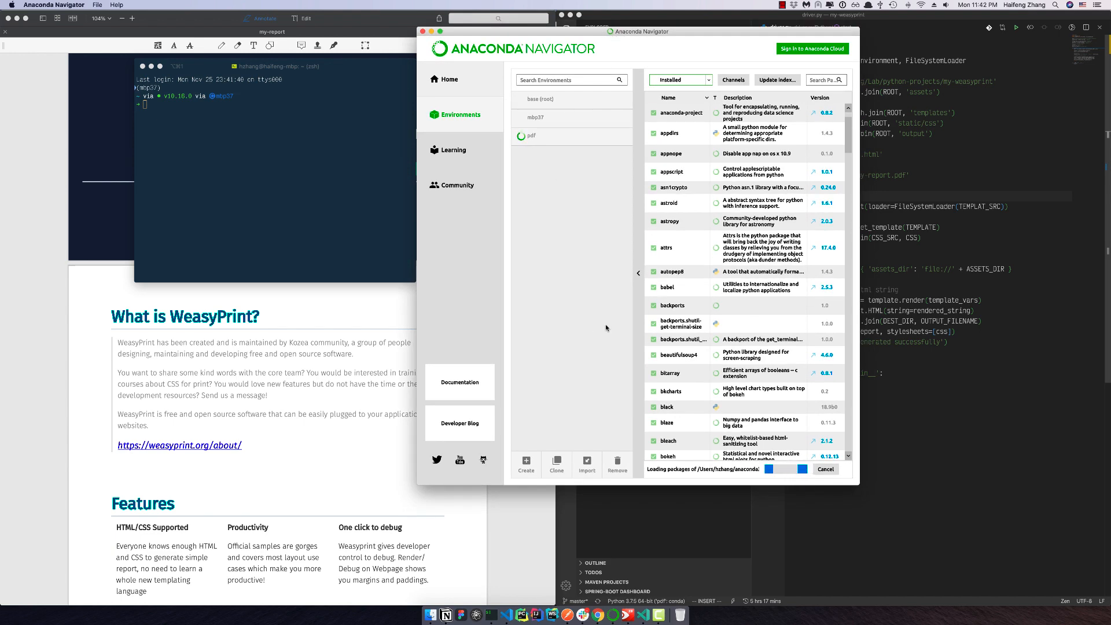
mouse_move(620, 143)
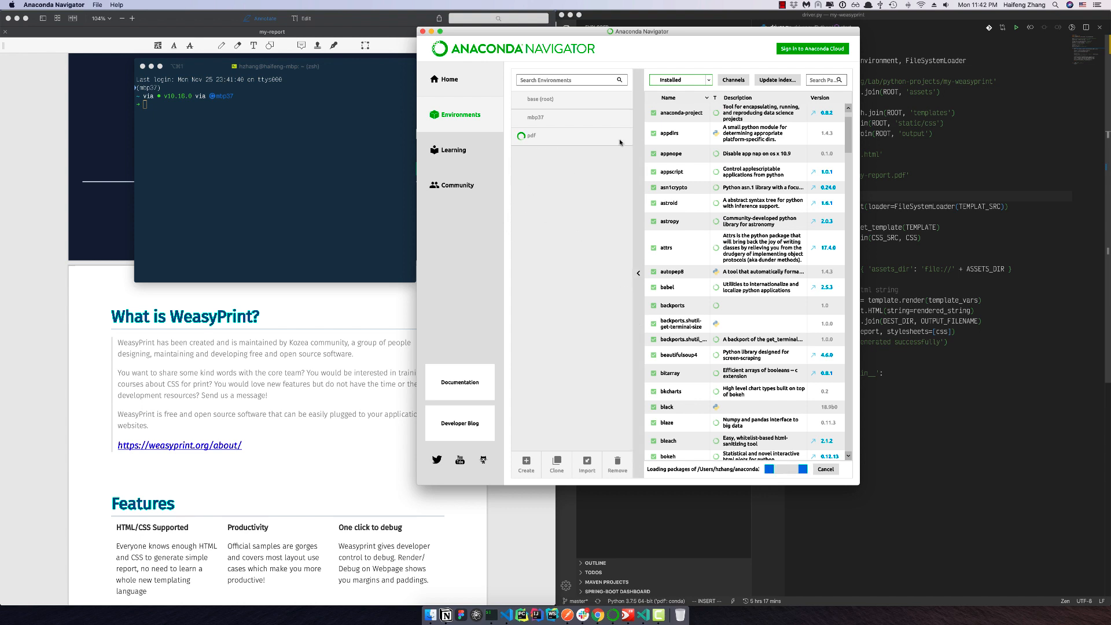
left_click(545, 135)
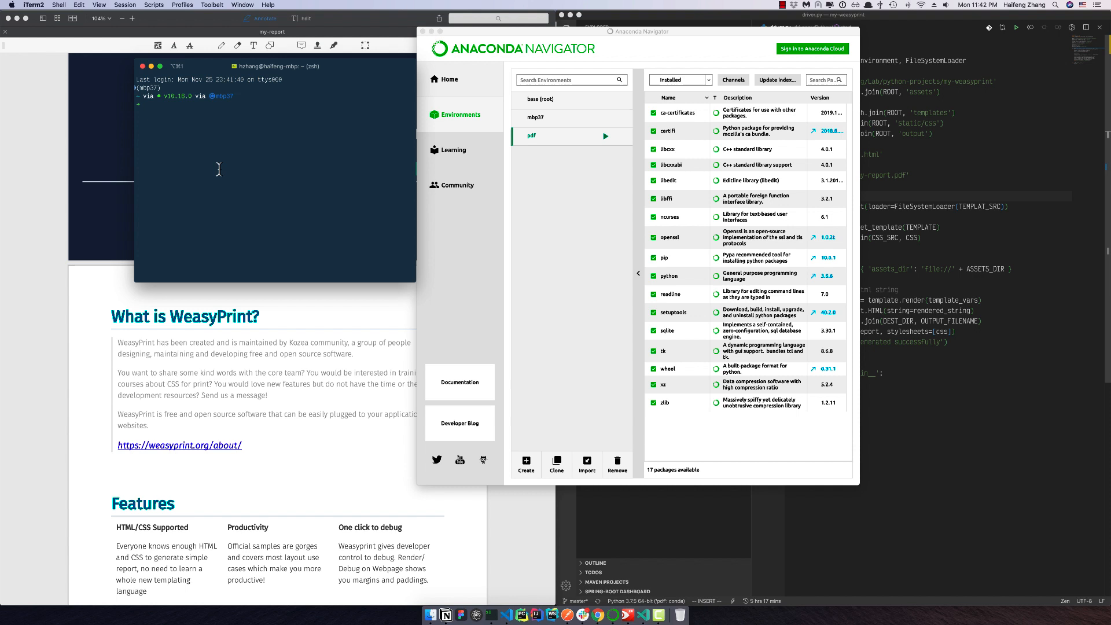
Step: Activate the pdf environment and run 'conda install weasyprint', hitting a PackagesNotFoundError
type("source activate pdf")
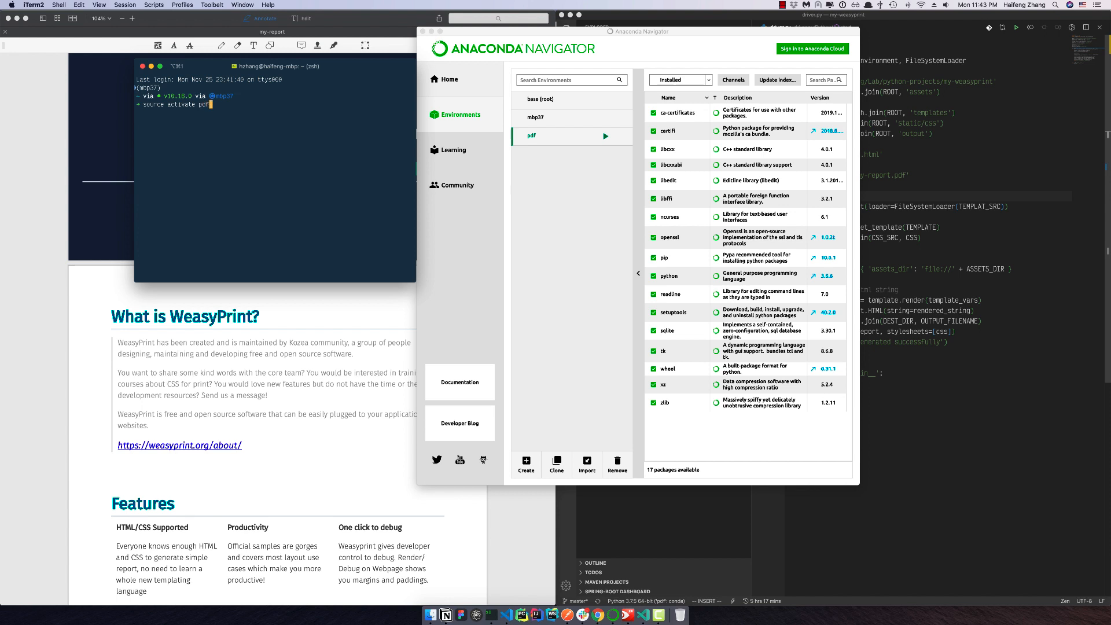
key("Return")
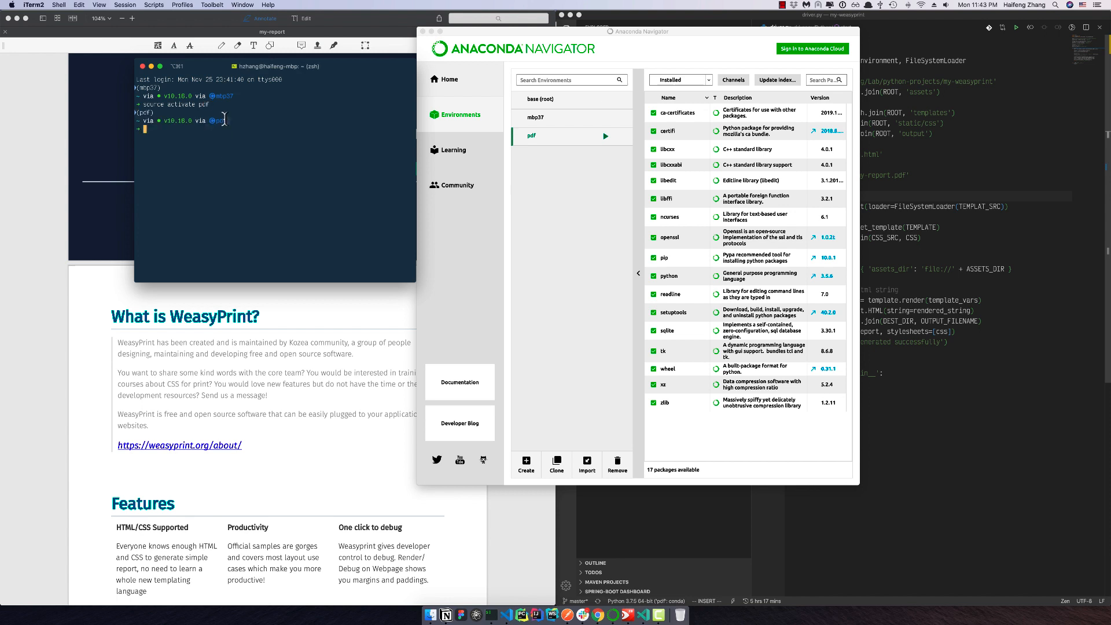
mouse_move(238, 137)
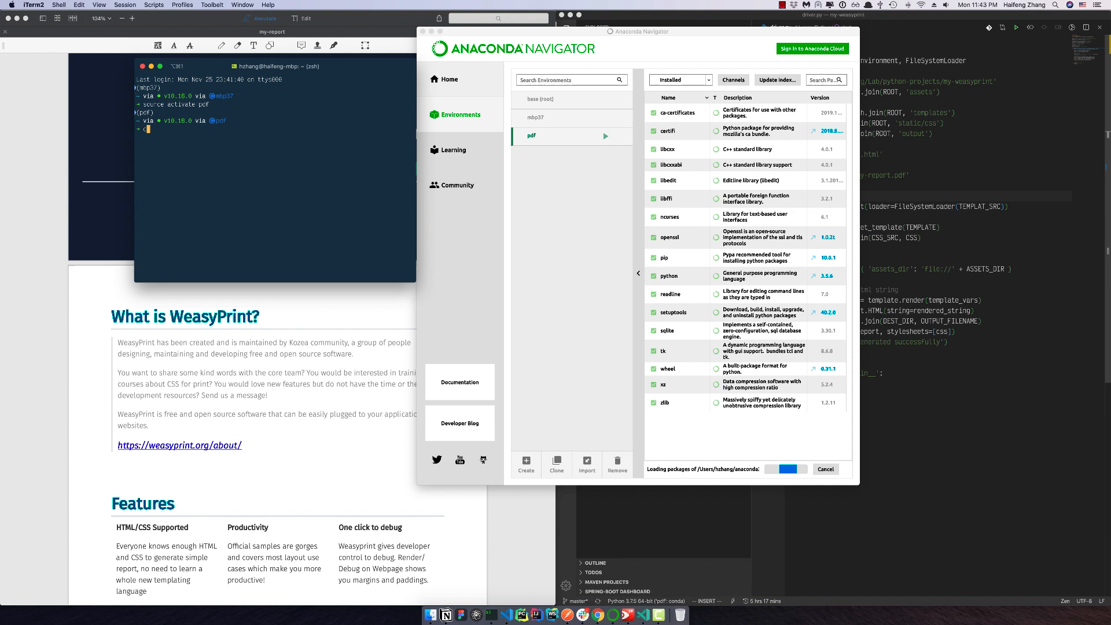
type("conda install")
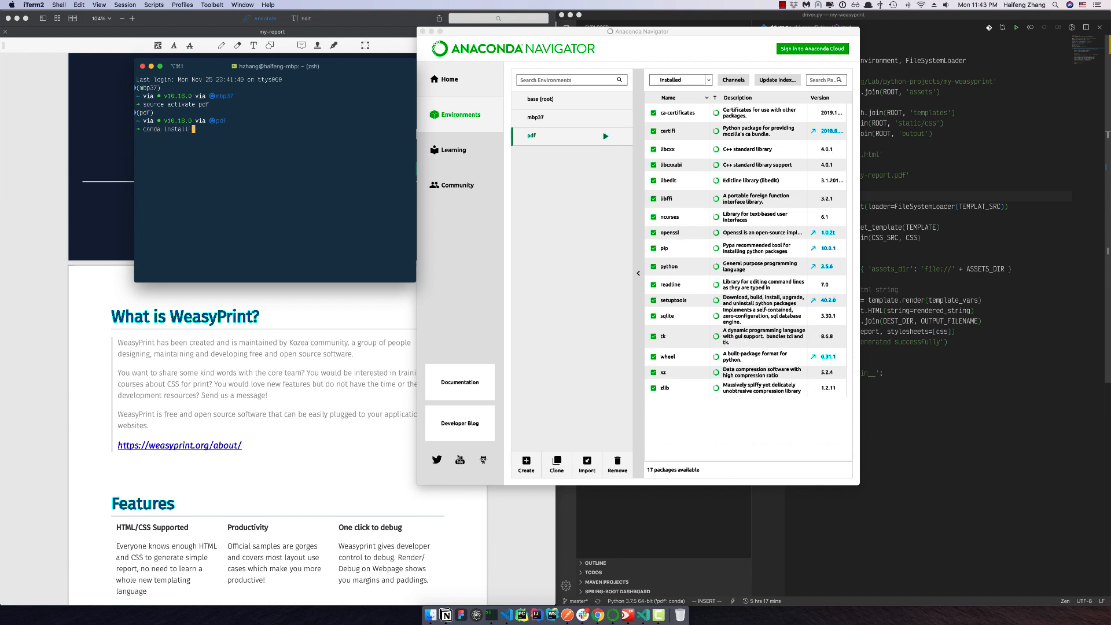
type("Weasy")
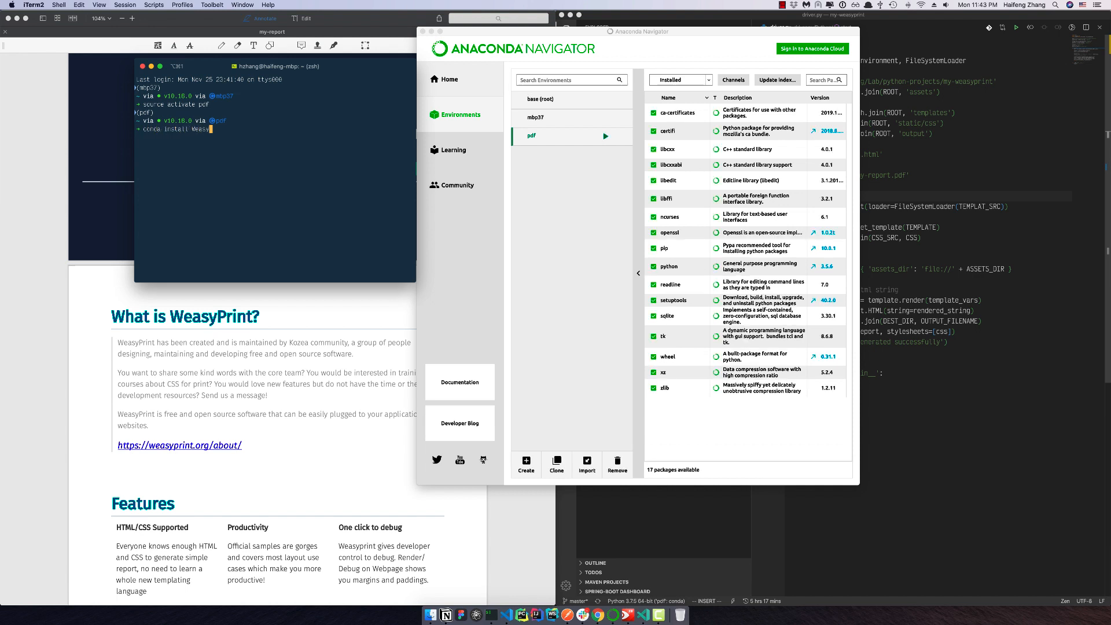
key("enter")
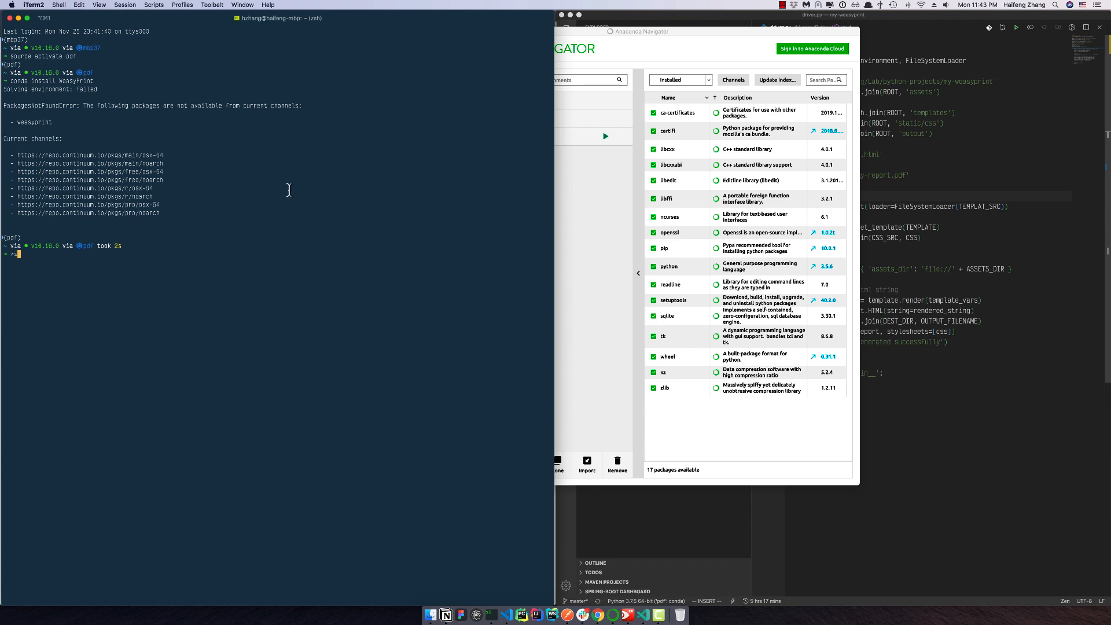
mouse_move(266, 85)
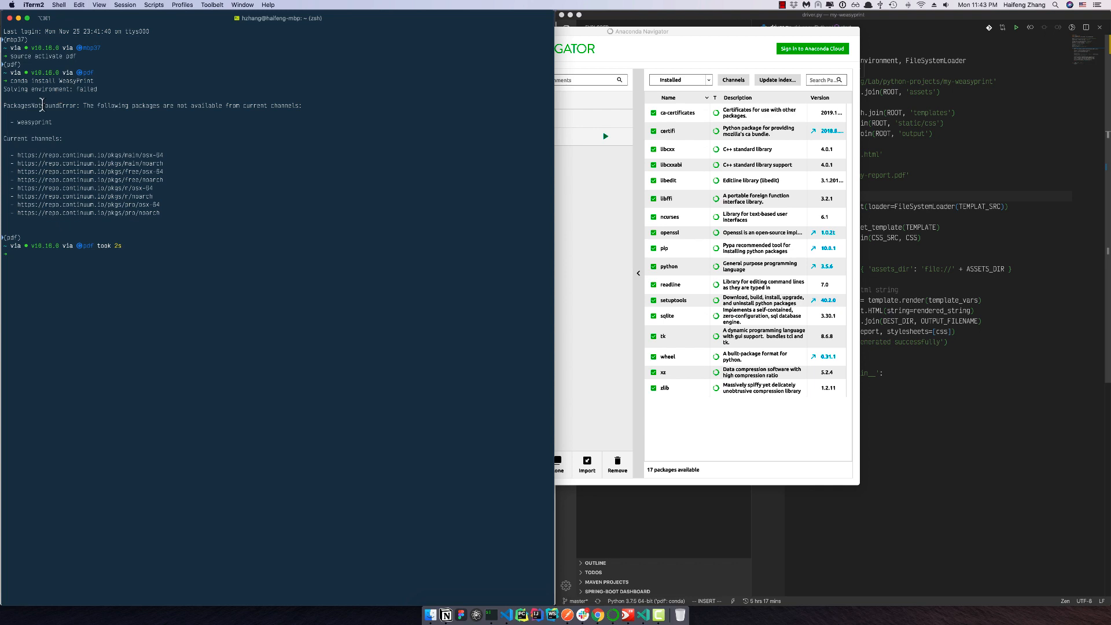
mouse_move(89, 114)
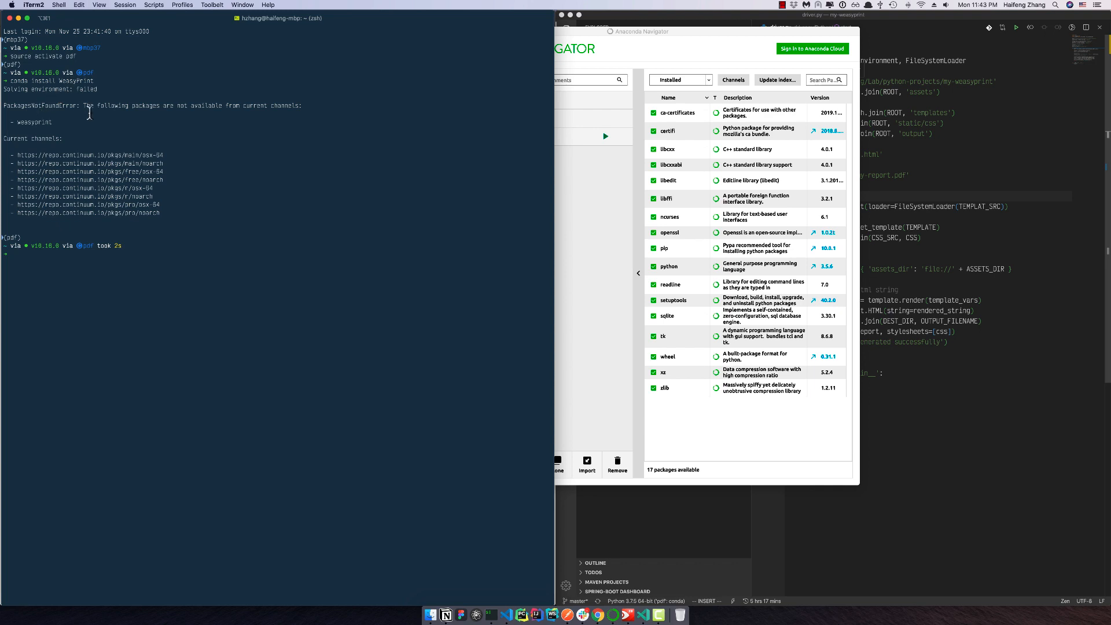
Step: Search Anaconda Cloud for WeasyPrint and open the conda-forge weasyprint package page
type("con")
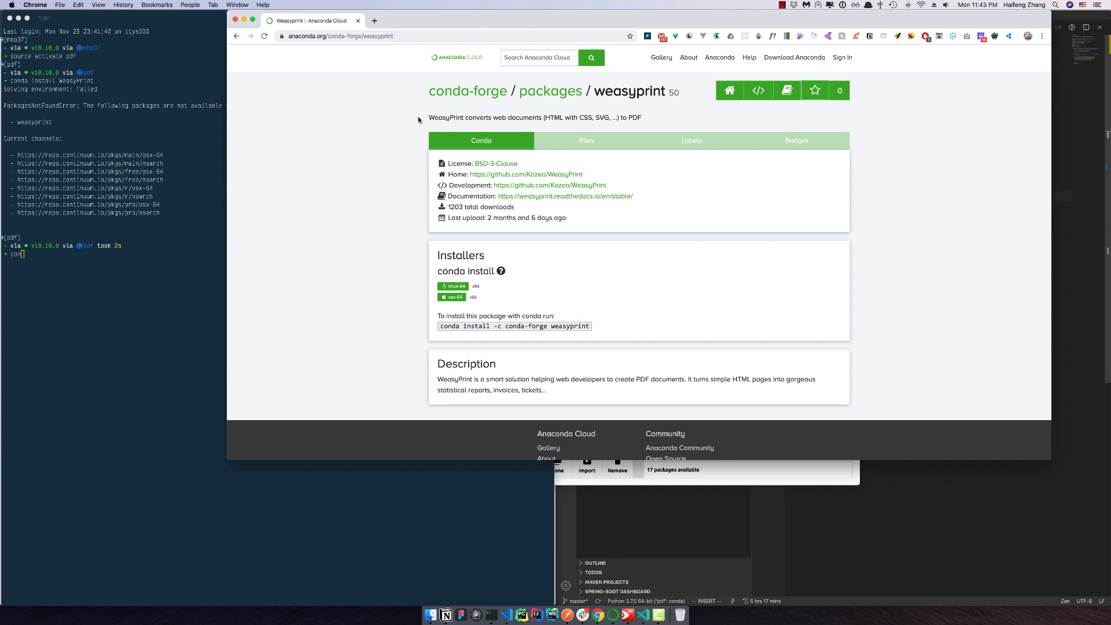
type("WeasyPrint")
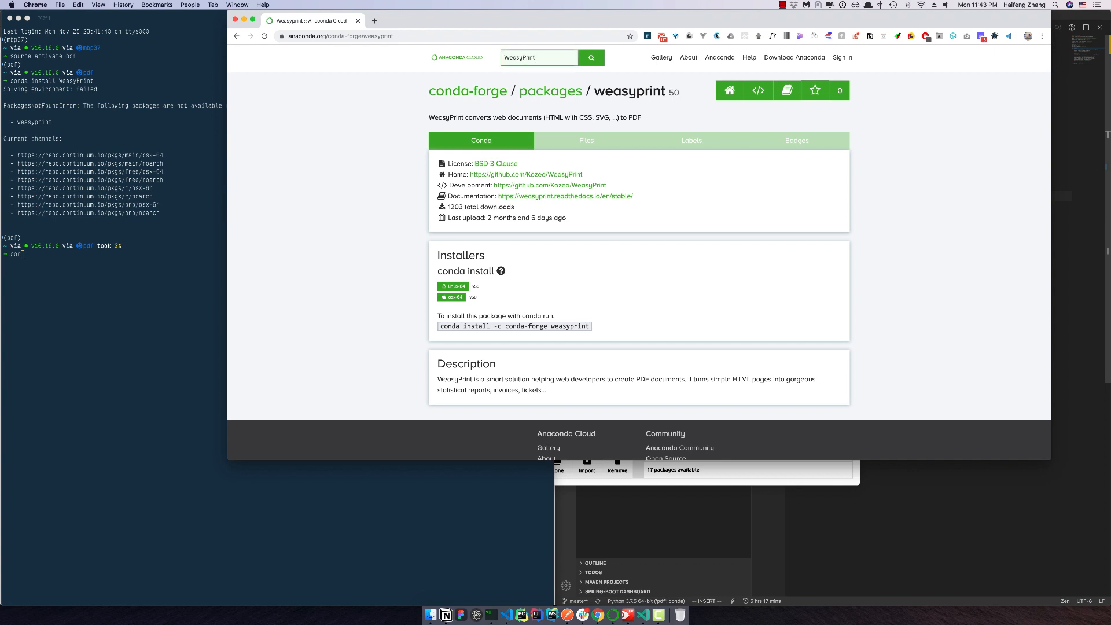
left_click(591, 58)
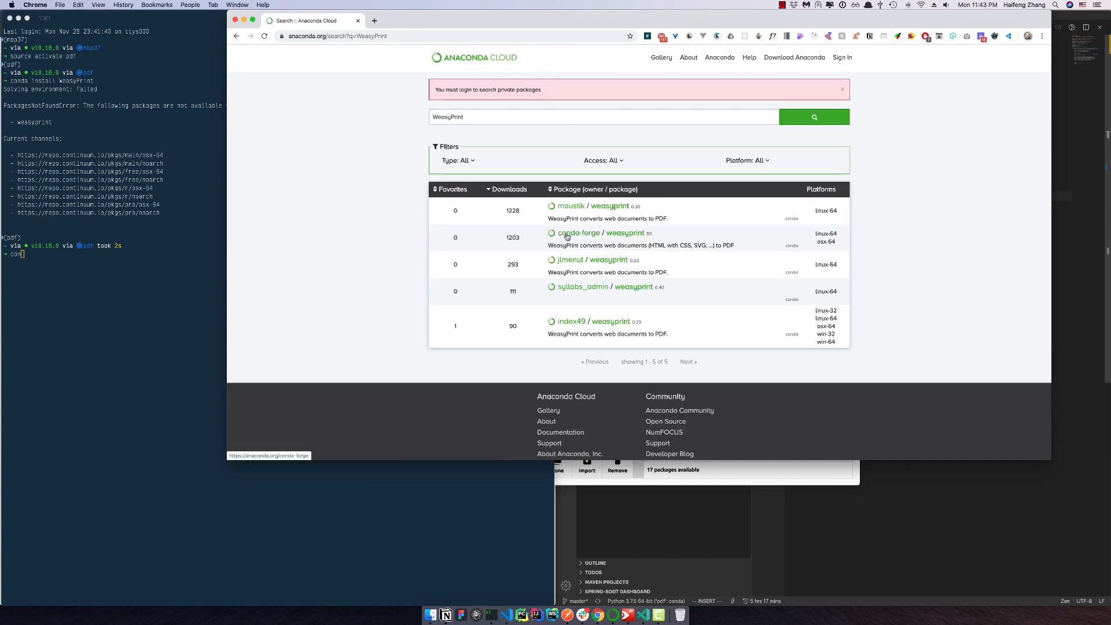
left_click(578, 233)
type("da install -c ")
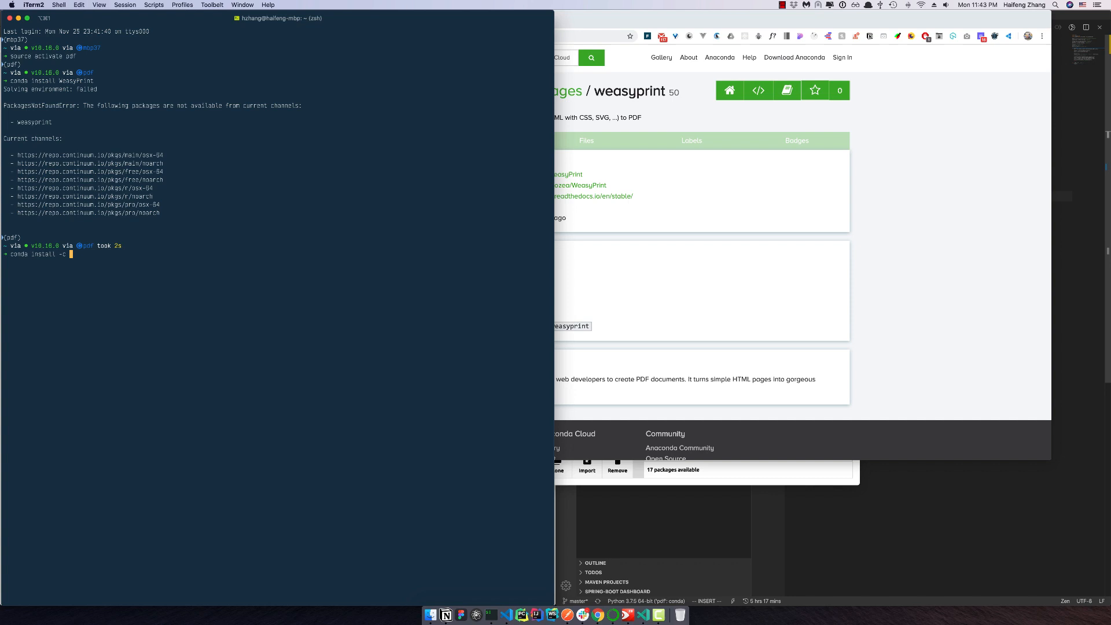
Step: Run 'conda install -c conda-forge weasyprint' and confirm with y to complete the install
type("chann")
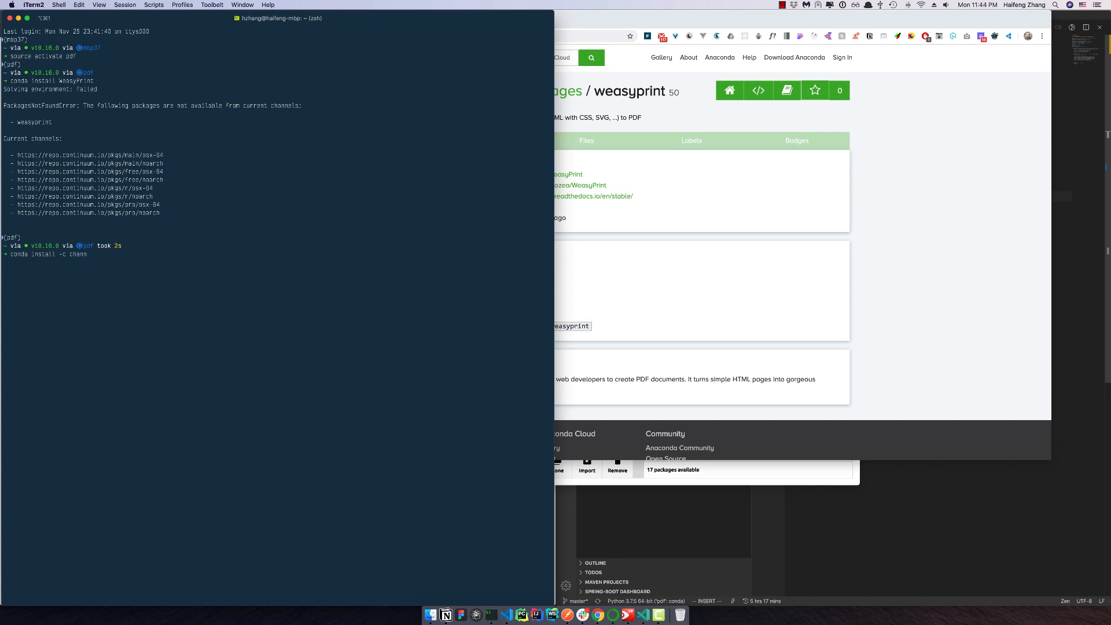
key("BackSpace")
type("onda-forge ")
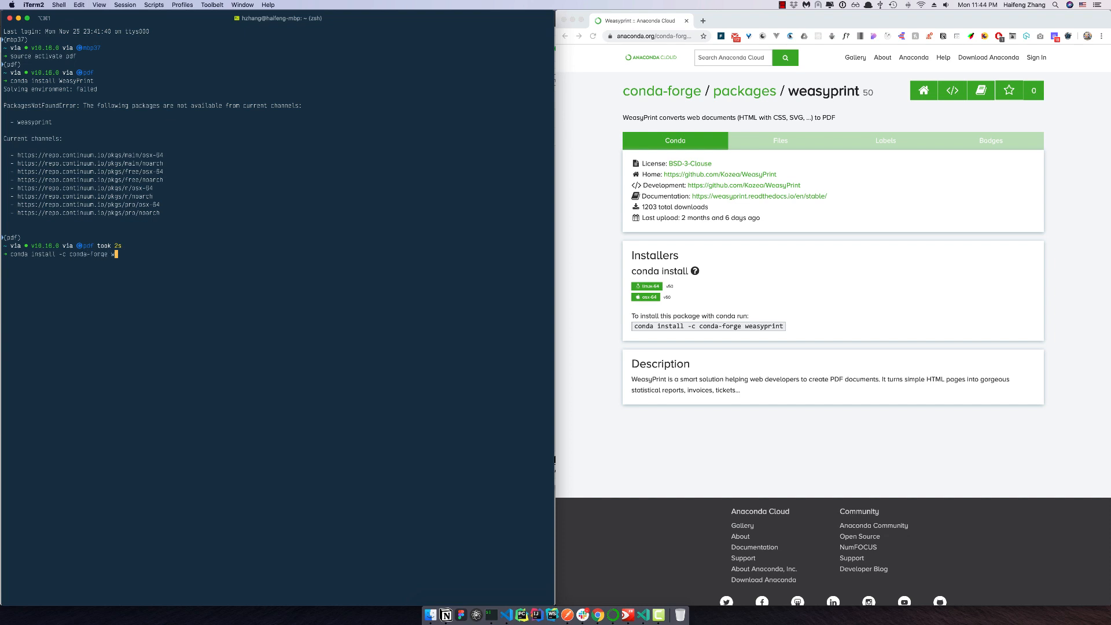
type("weas")
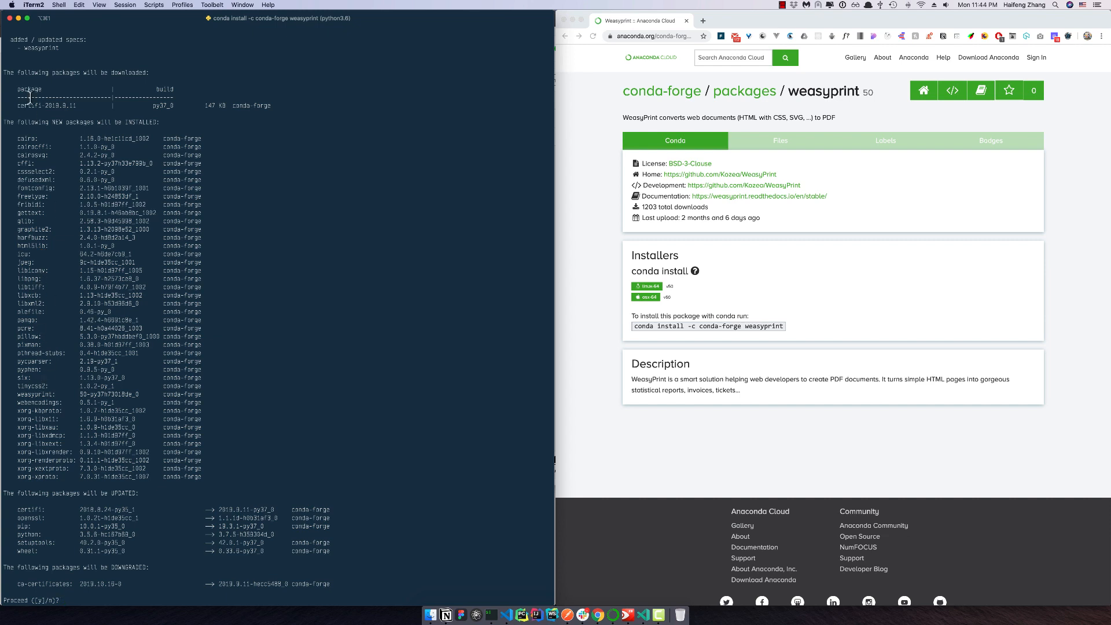
mouse_move(113, 366)
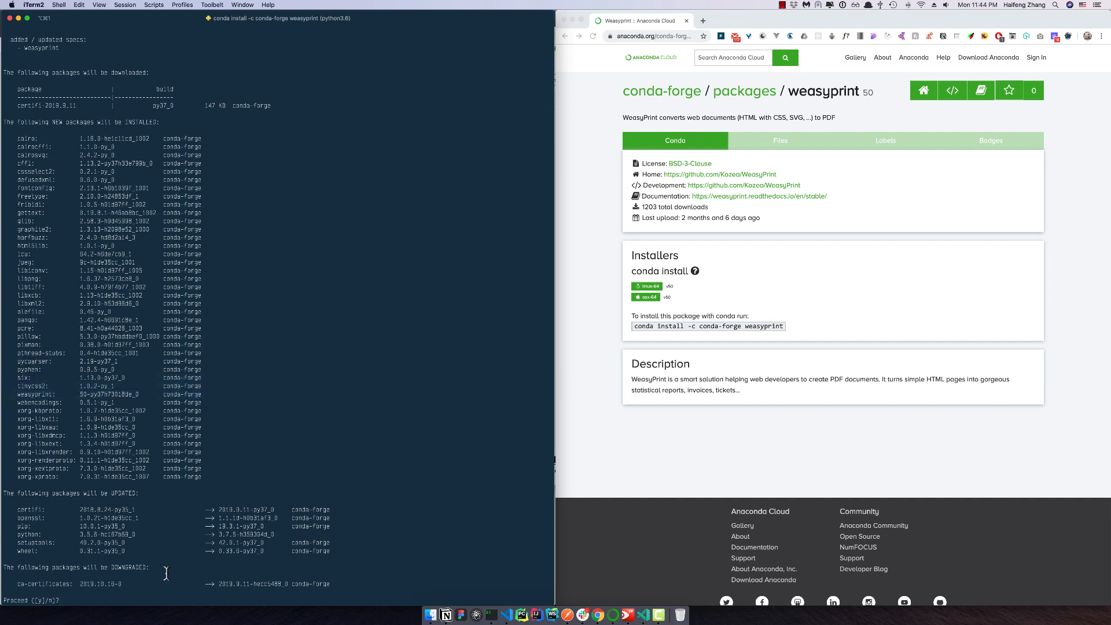
type("y")
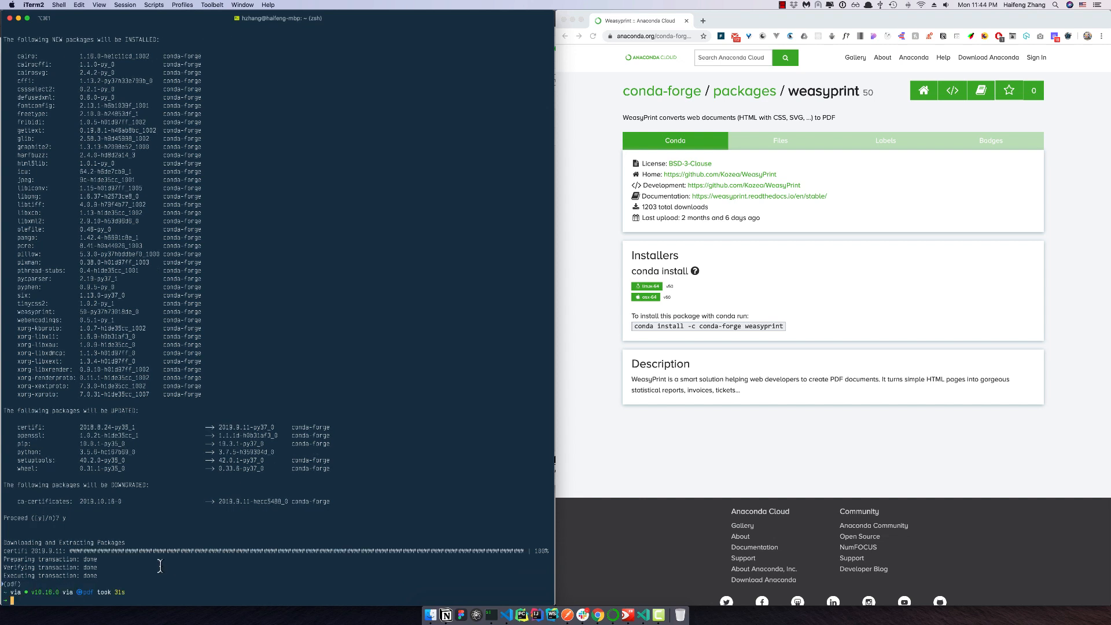
Step: Search available plotly versions, then install plotly=4.3.0 confirming with y
type("conda in")
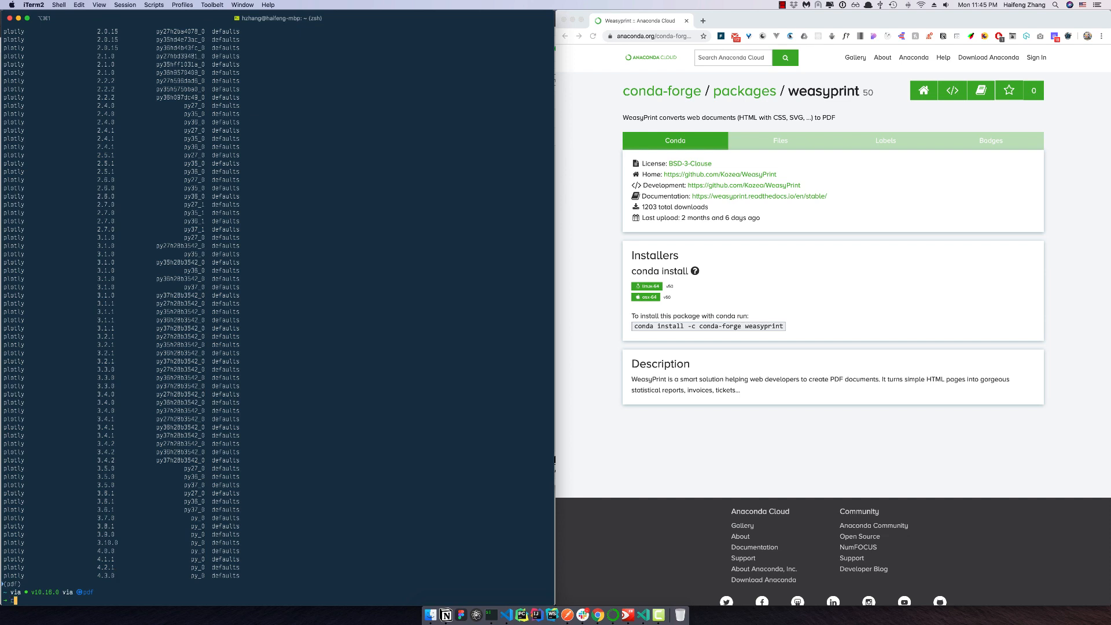
type("conda install pd")
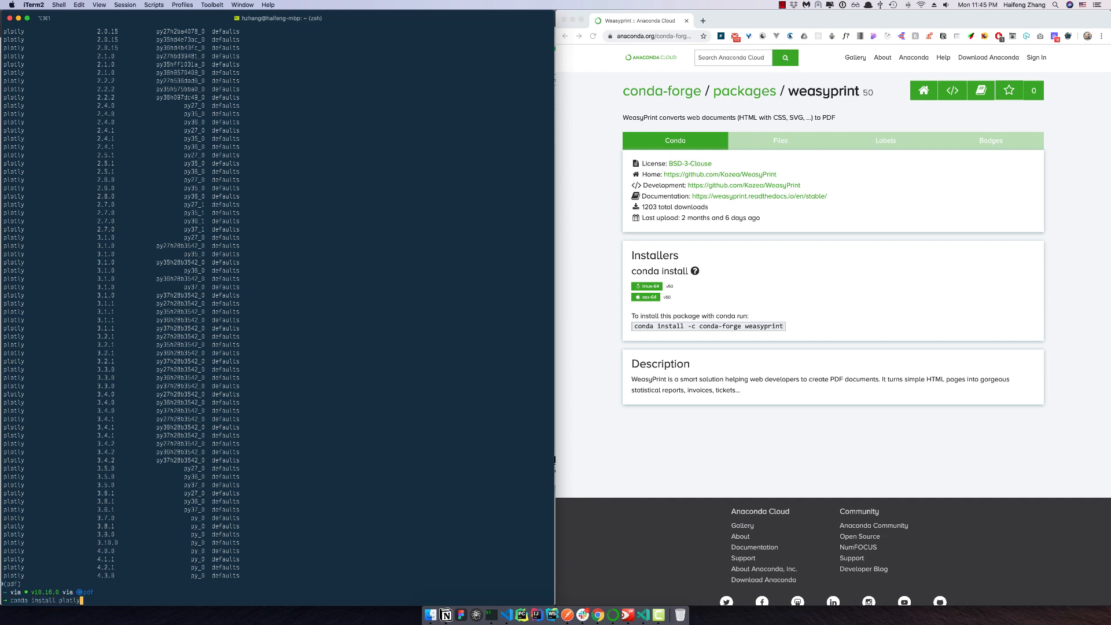
type("=4")
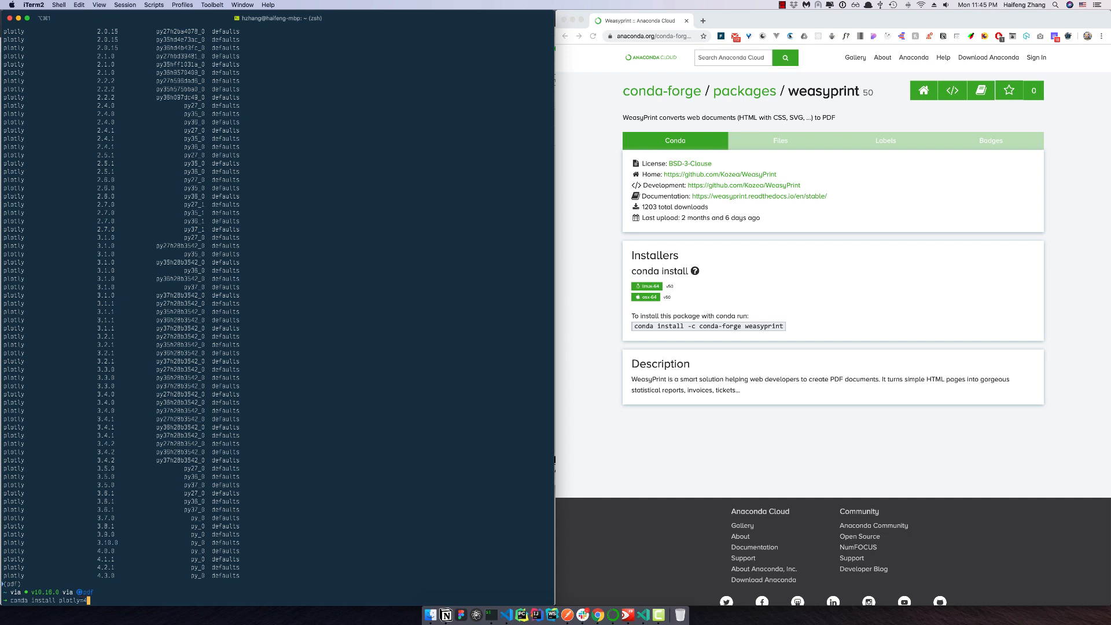
type("=4.30")
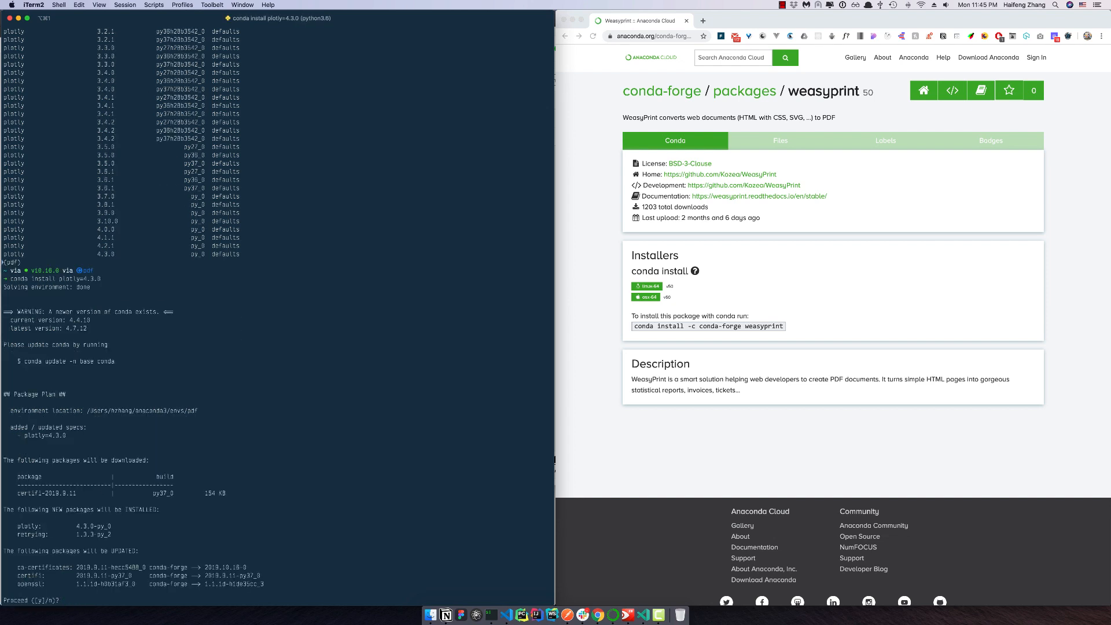
type("y")
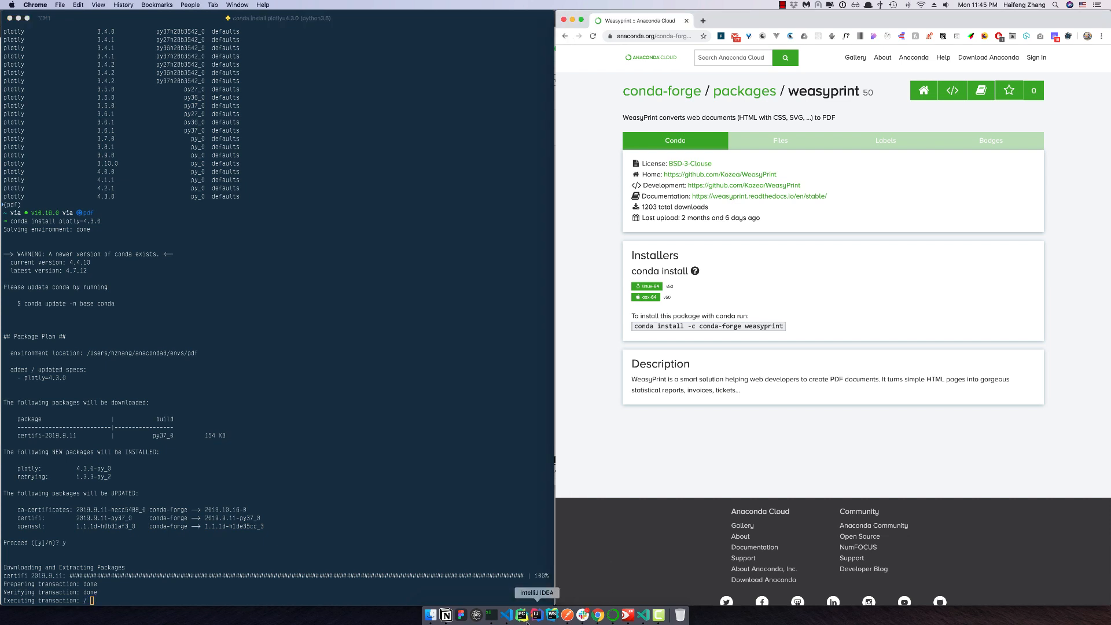
left_click(551, 614)
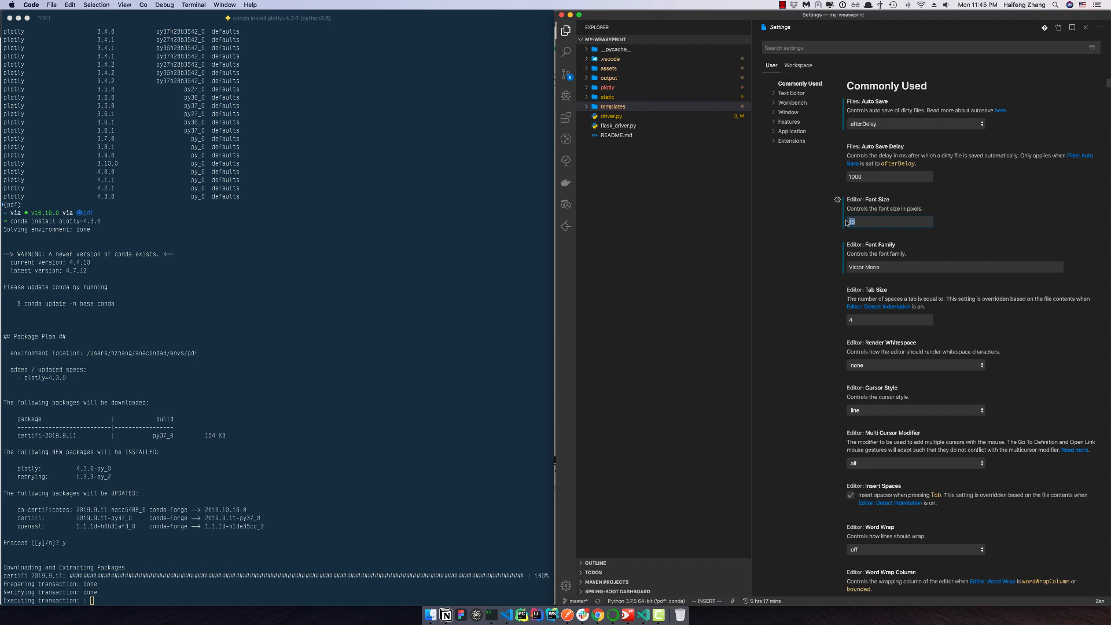
Step: Change Editor: Font Size to 32, then 22, and return to driver.py
type("32")
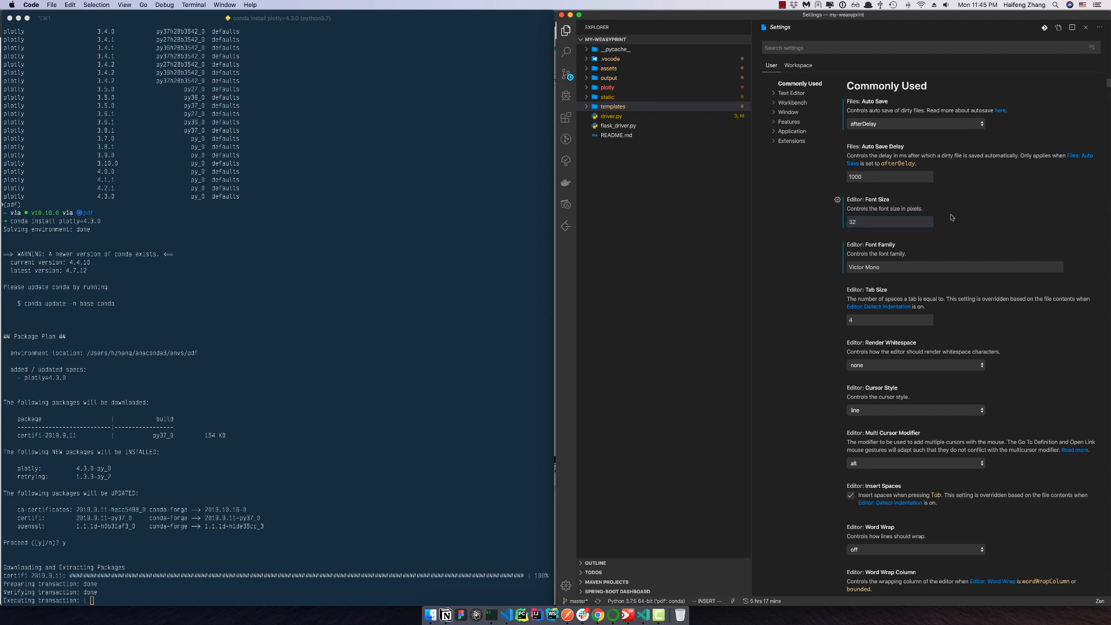
left_click(611, 116)
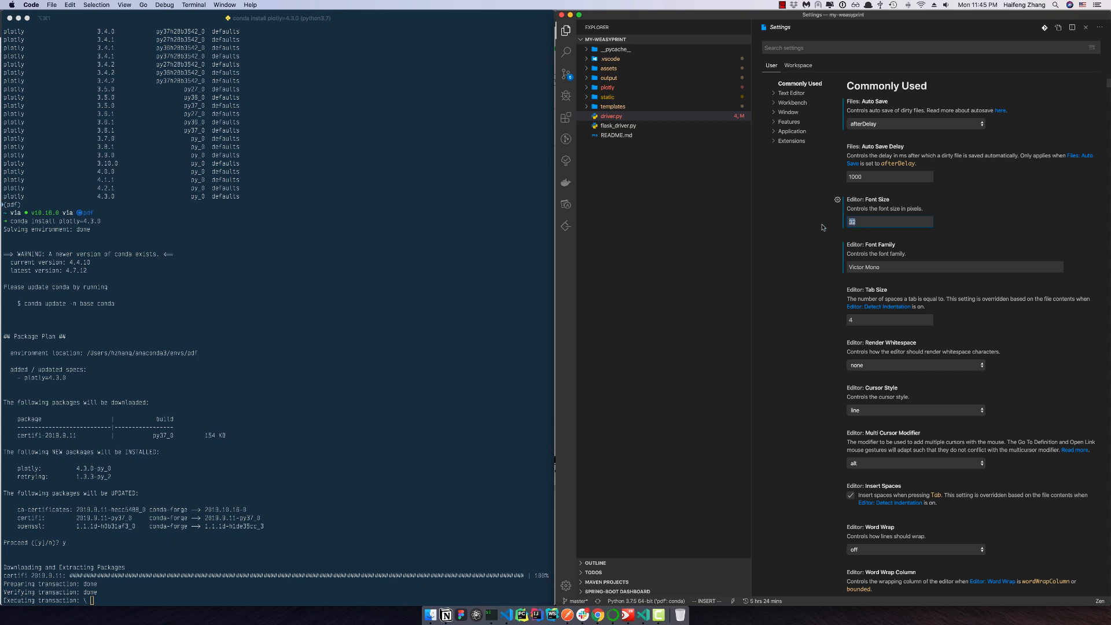
type("22")
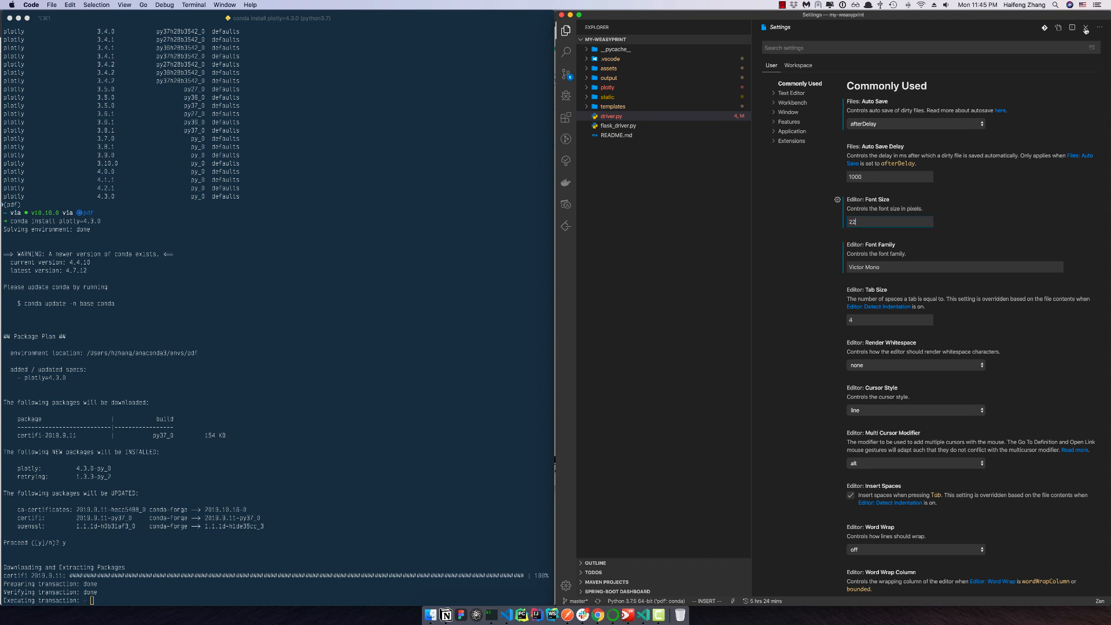
left_click(611, 116)
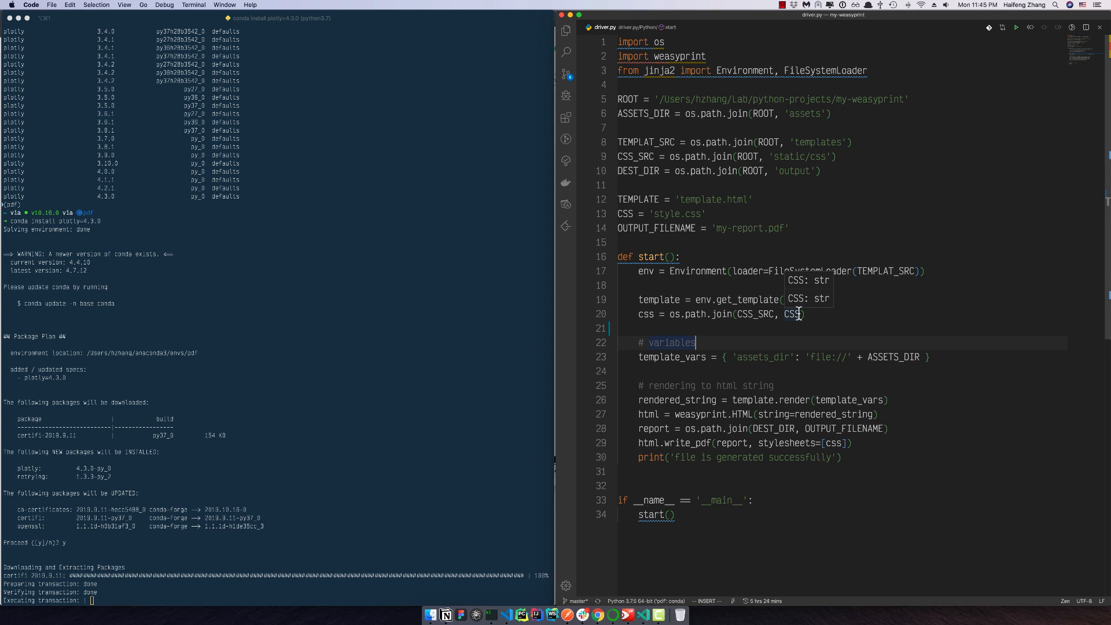
Step: Browse driver.py and templates/template.html in the editor
left_click(565, 30)
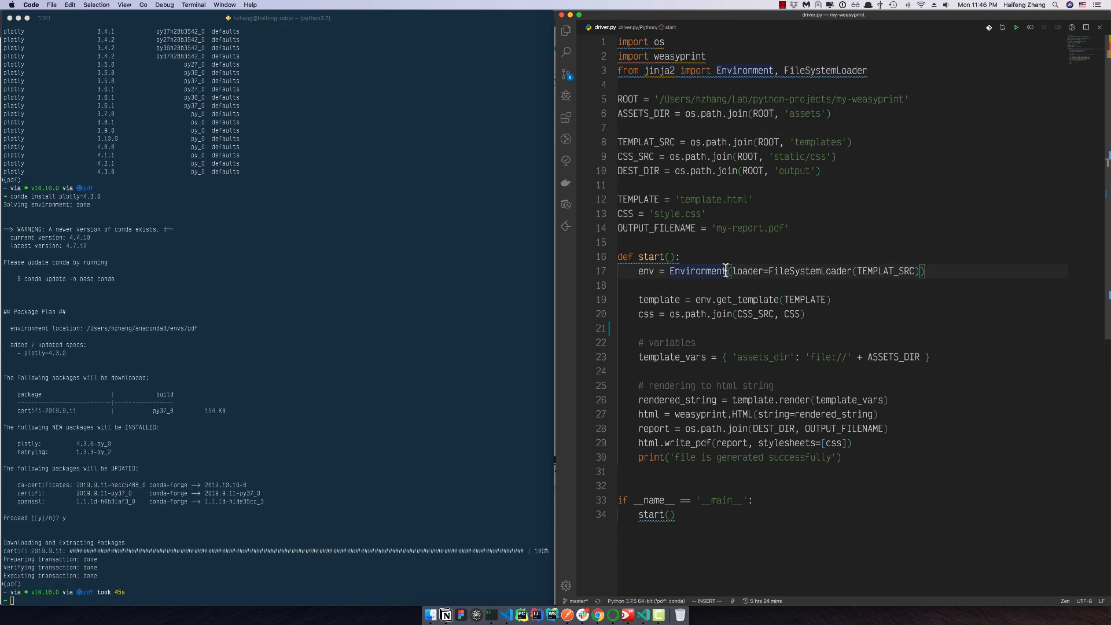
double_click(794, 171)
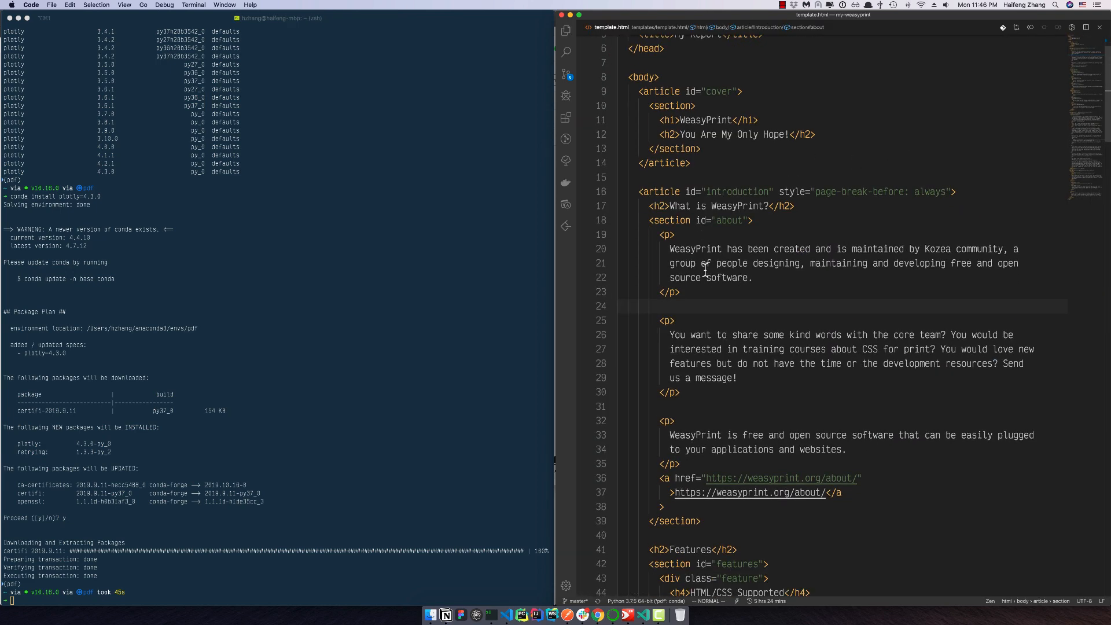
scroll("down", 3)
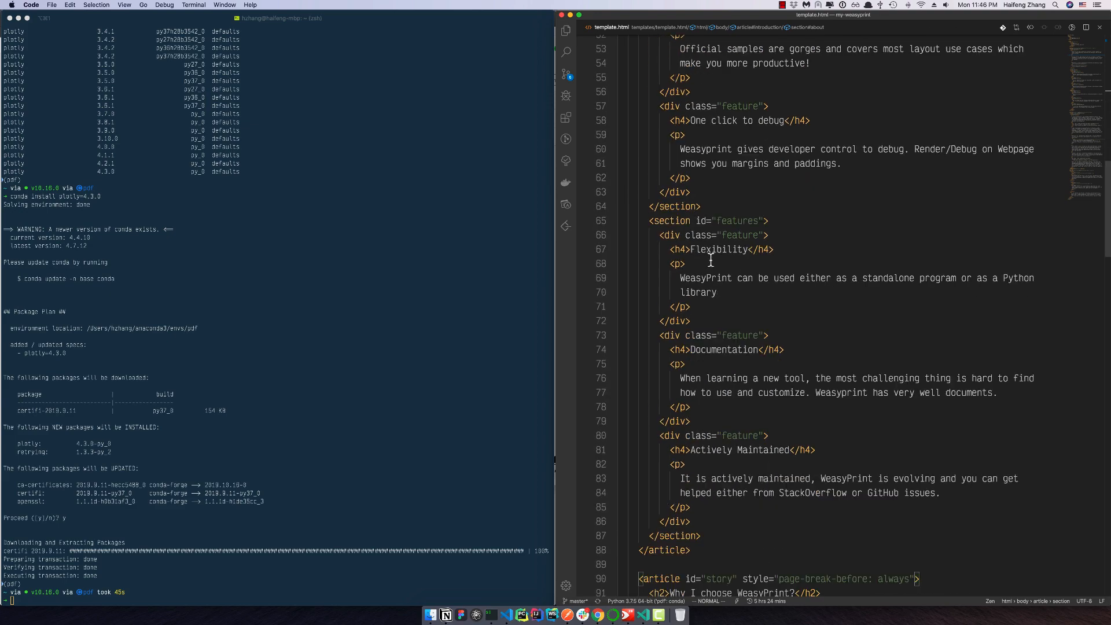
scroll("down", 3)
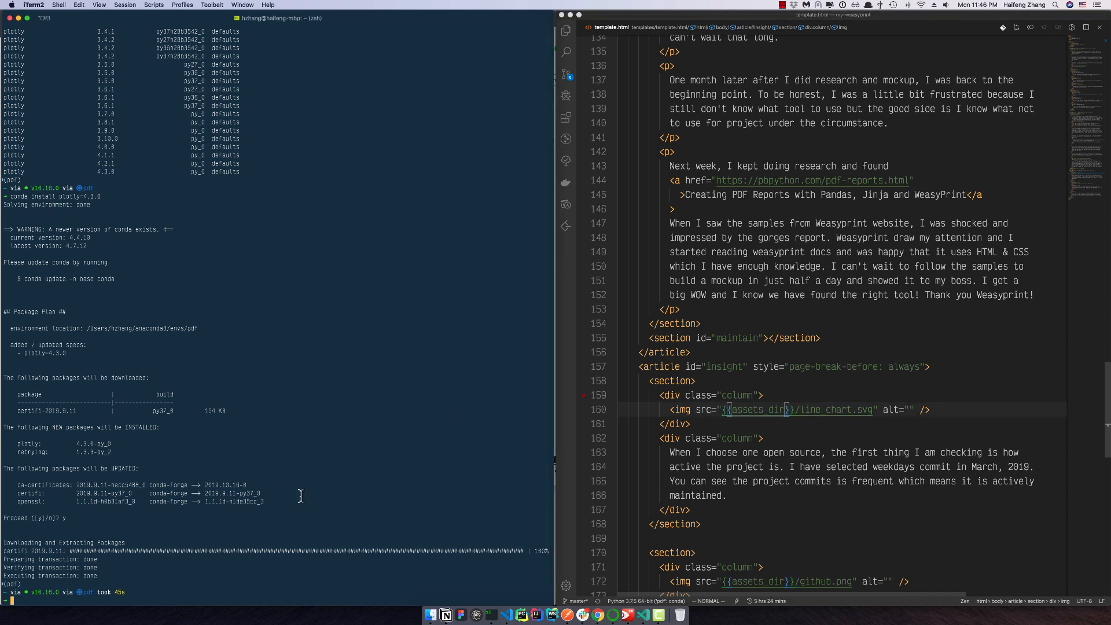
Step: Install Jinja2 into the pdf environment with 'conda install jinja2'
type("conda inst")
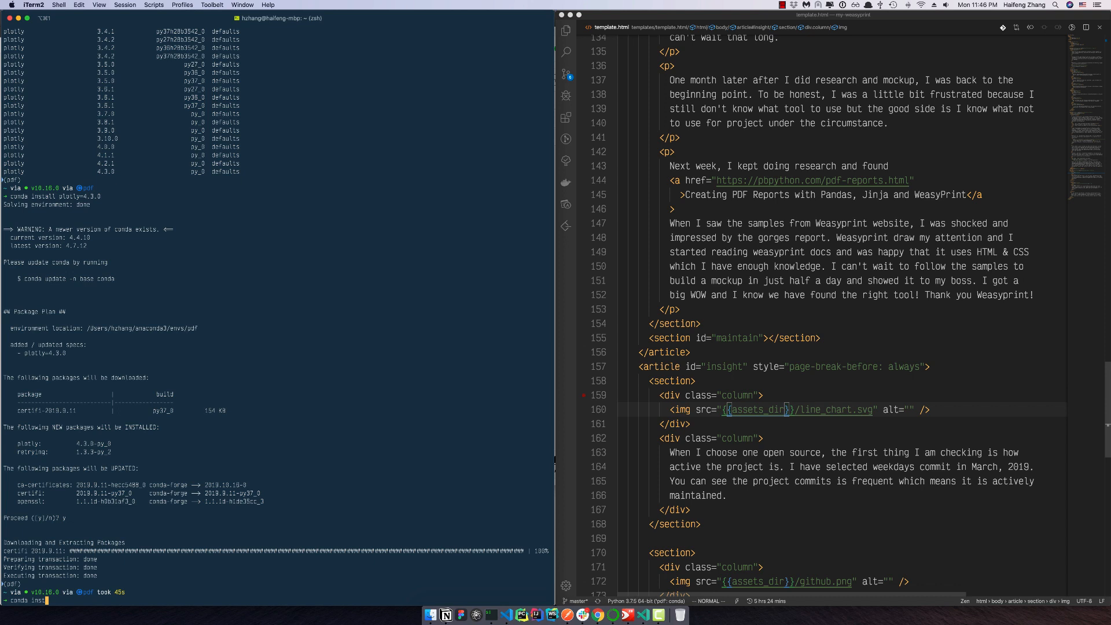
type("conda install jinja2")
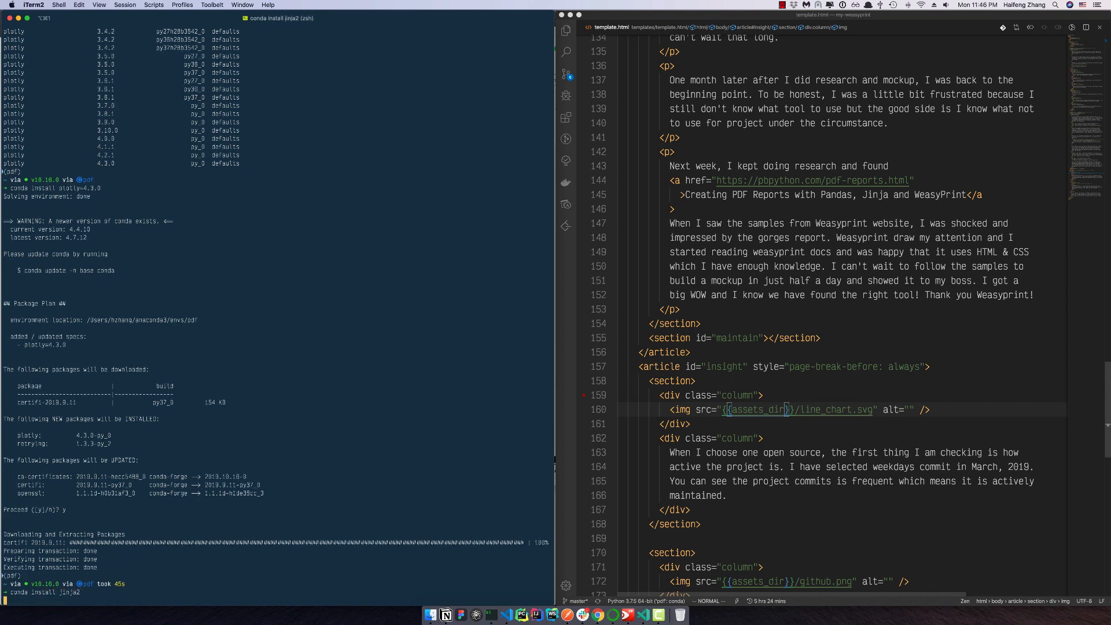
key("enter")
type("y")
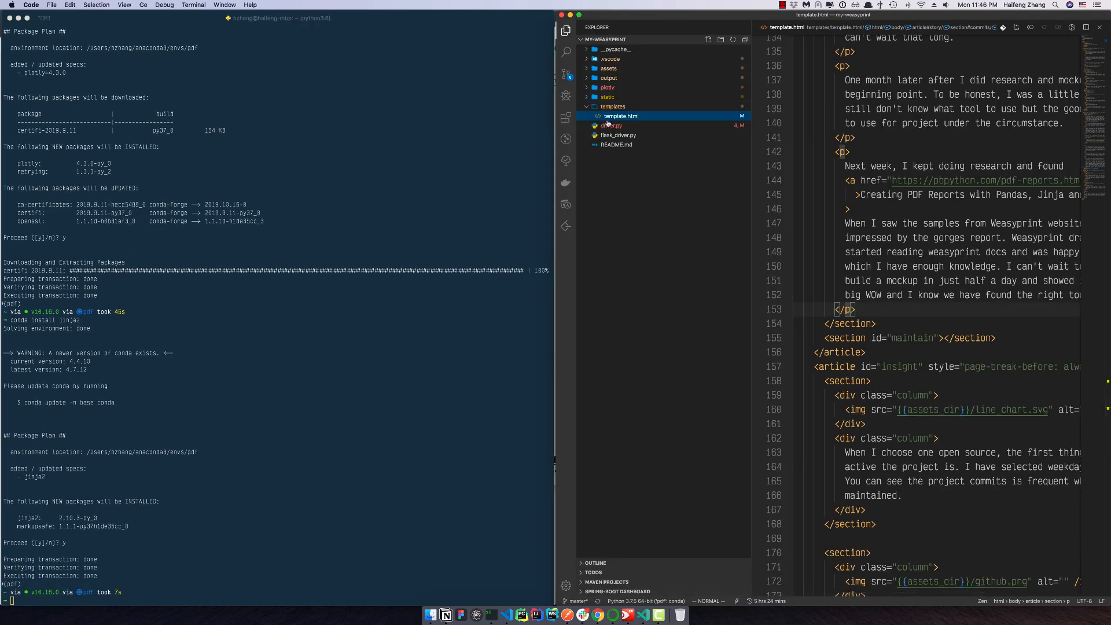
Step: Open driver.py, then flask_driver.py showing Flask routes rendering the template to PDF
left_click(611, 125)
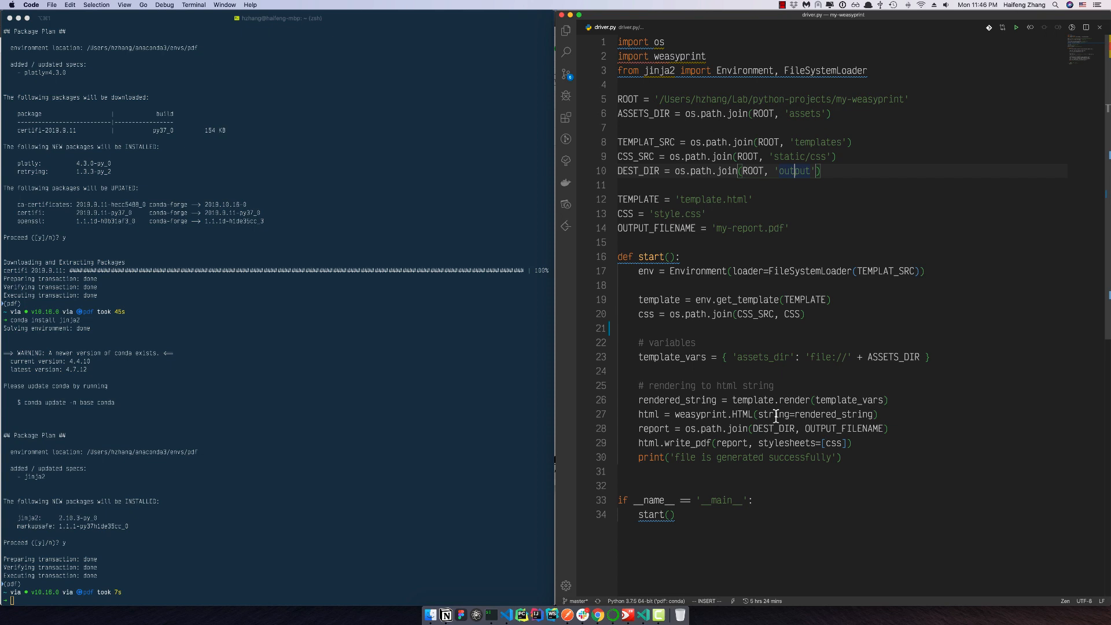
left_click(565, 30)
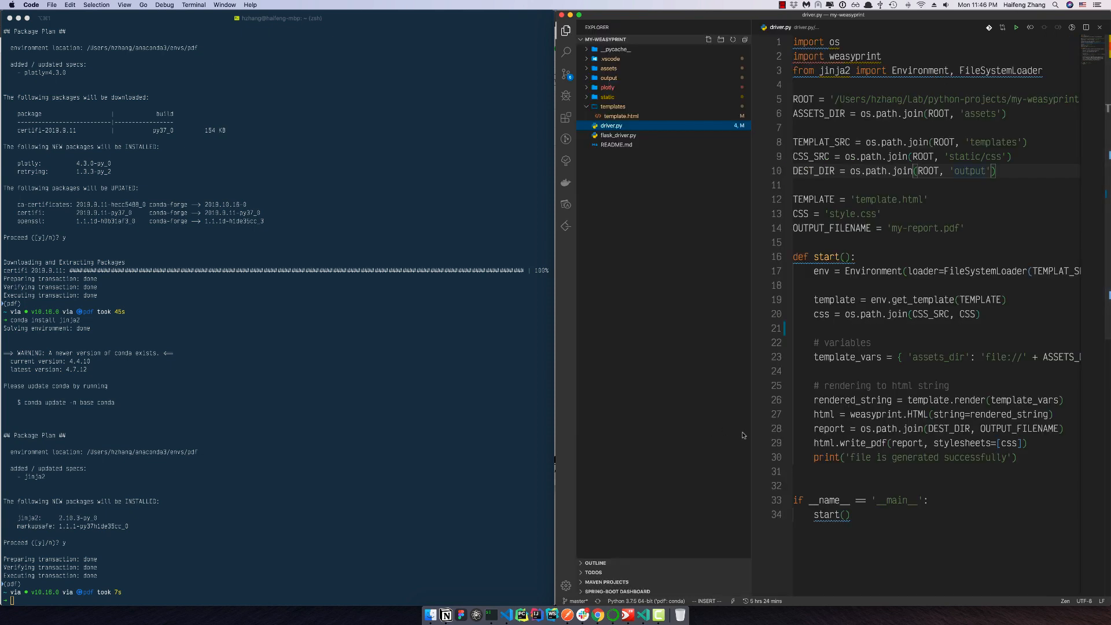
left_click(616, 136)
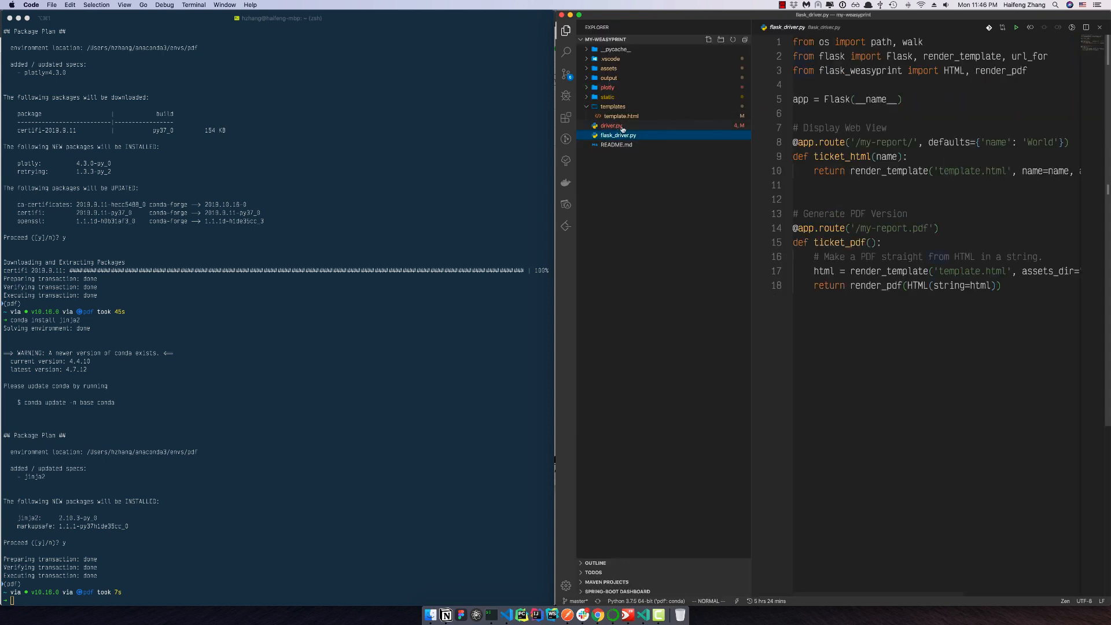
left_click(616, 134)
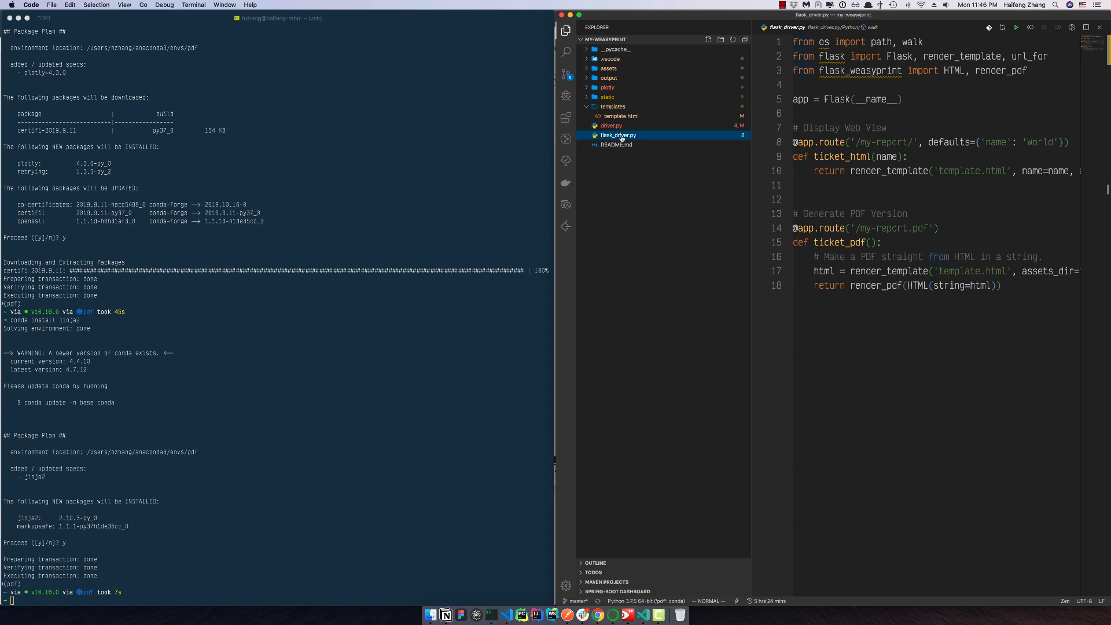
mouse_move(859, 71)
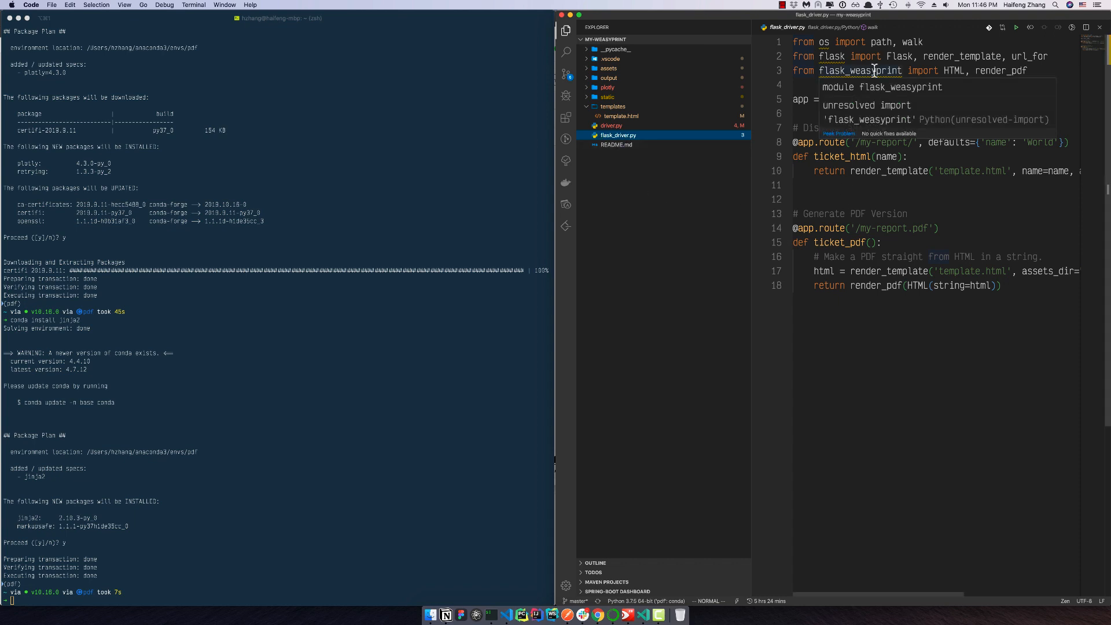
mouse_move(907, 136)
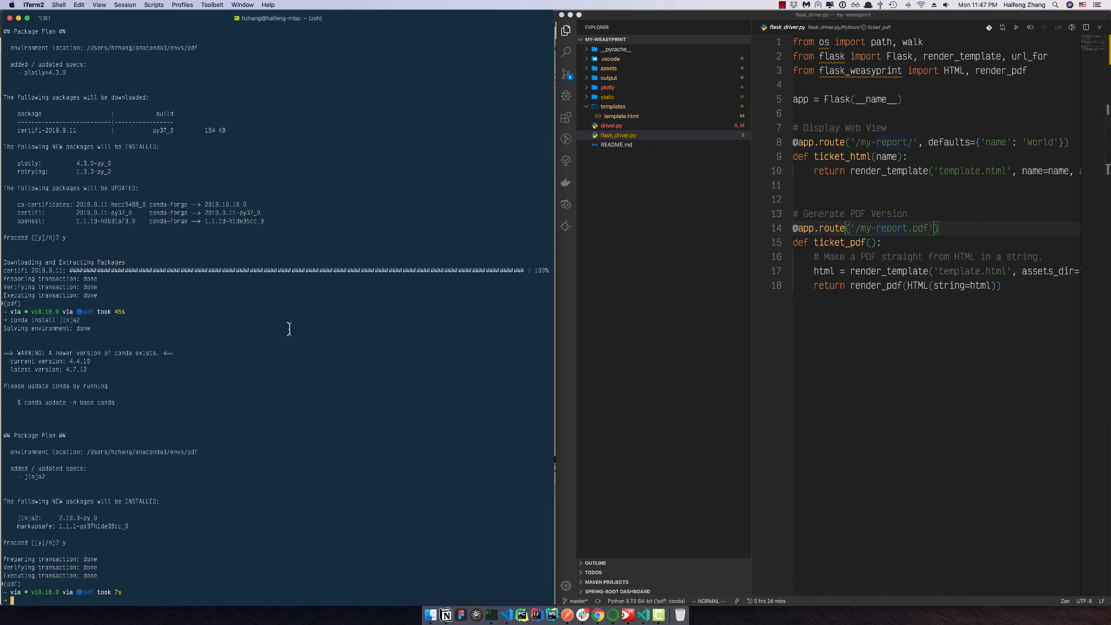
Step: Install requests and its dependencies with 'conda install requests'
type("conda install req")
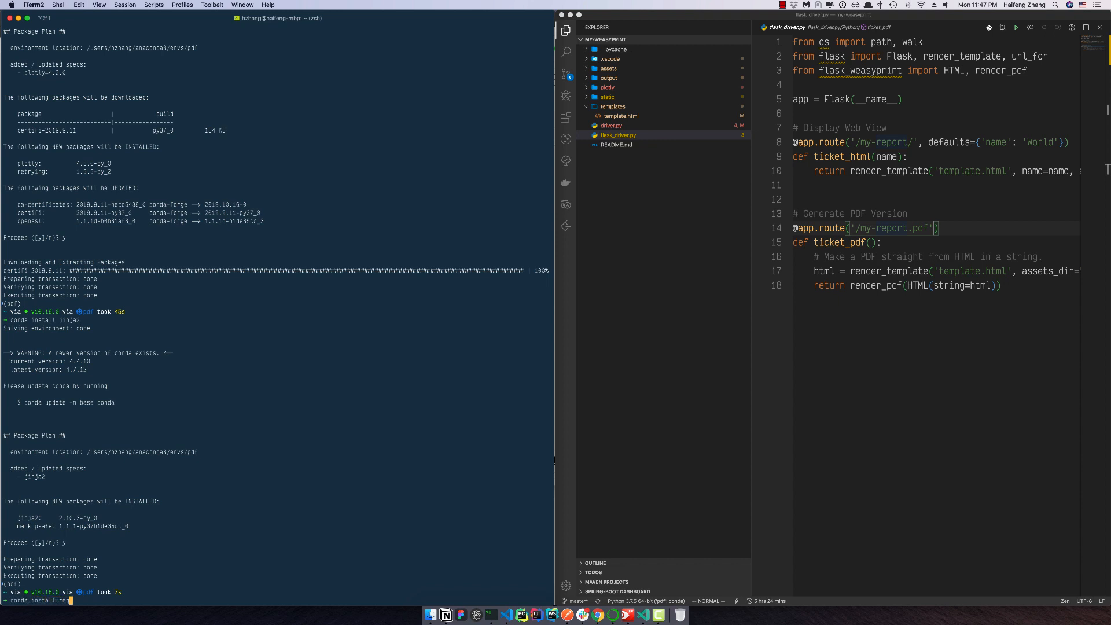
type("uests")
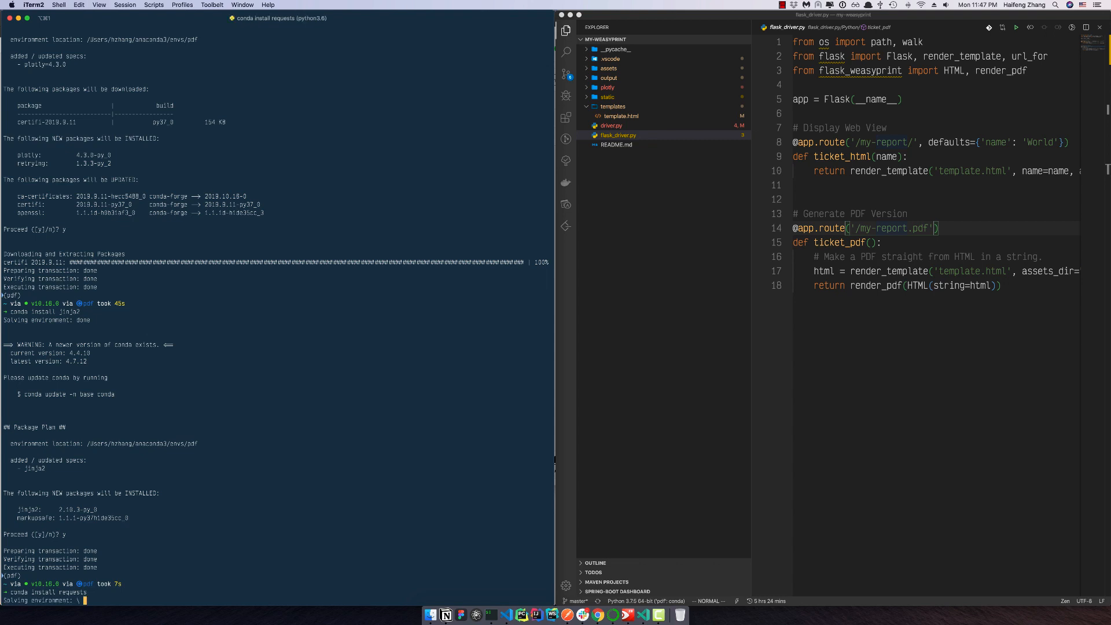
scroll("down", 3)
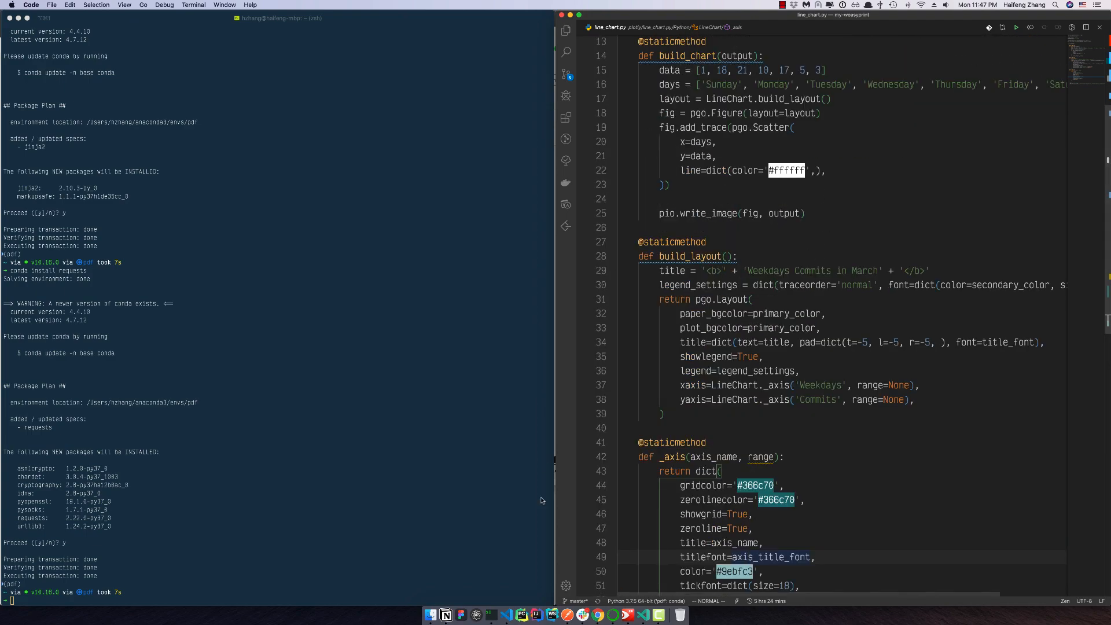
Step: Zoom the report to 150% so the Weekdays Commits in March chart reads clearly
left_click(431, 615)
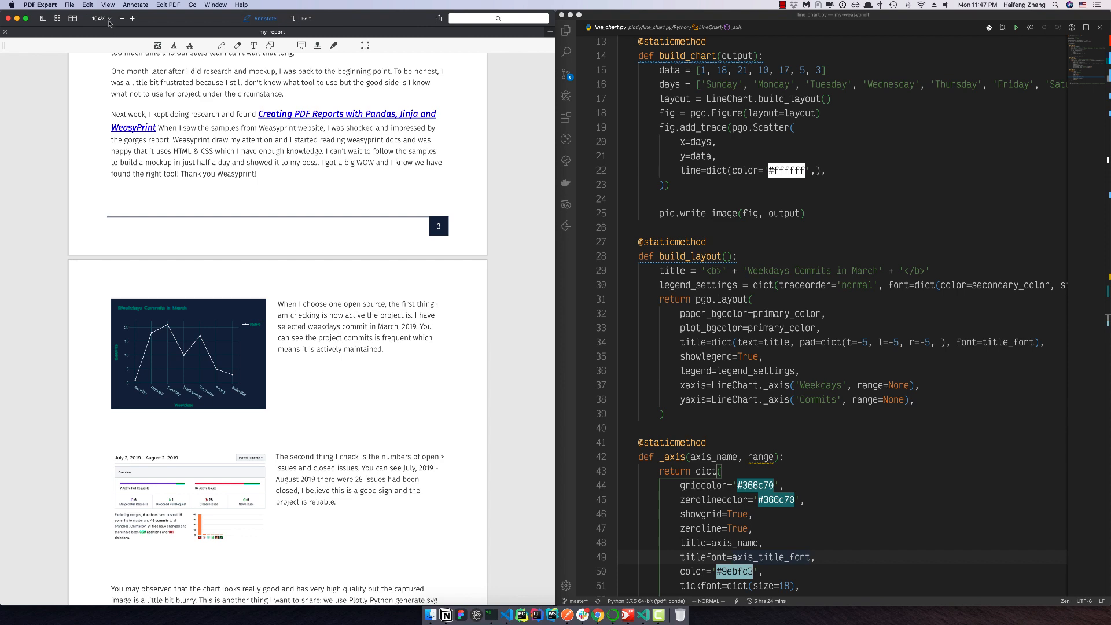
left_click(100, 19)
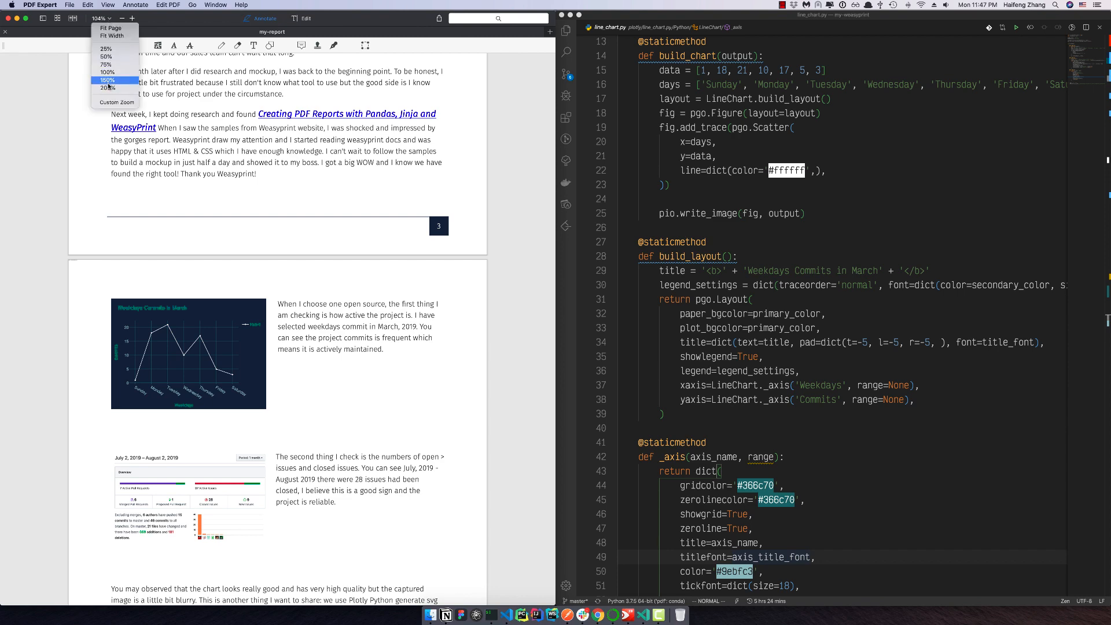
left_click(106, 80)
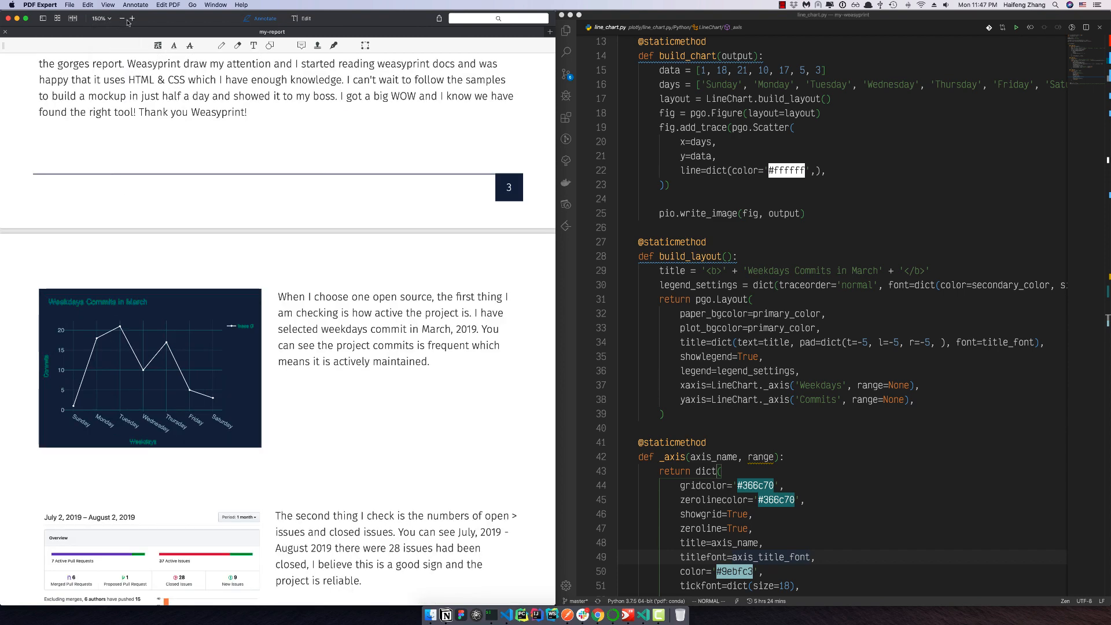
left_click(132, 18)
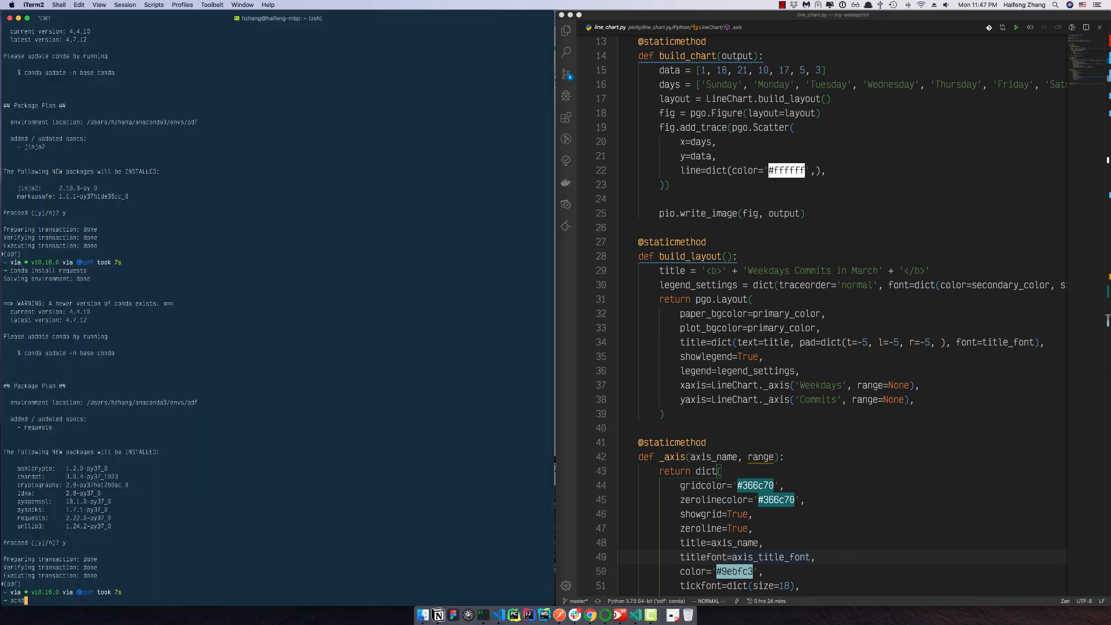
Step: Run conda install psutil in the pdf environment and confirm with y
type("conda install p")
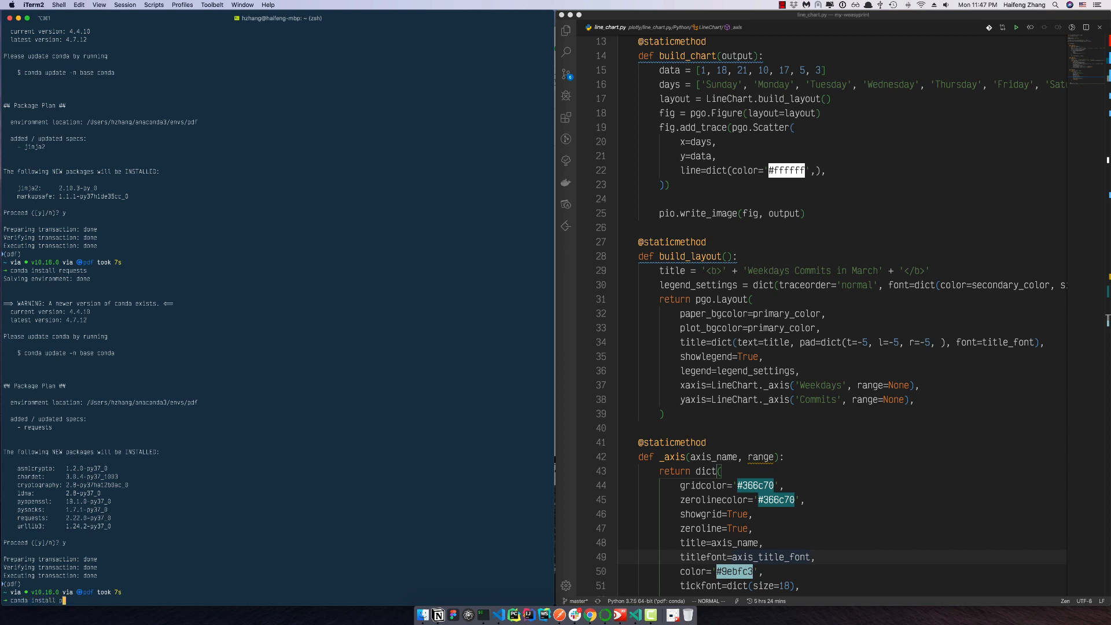
type("conda install psutil")
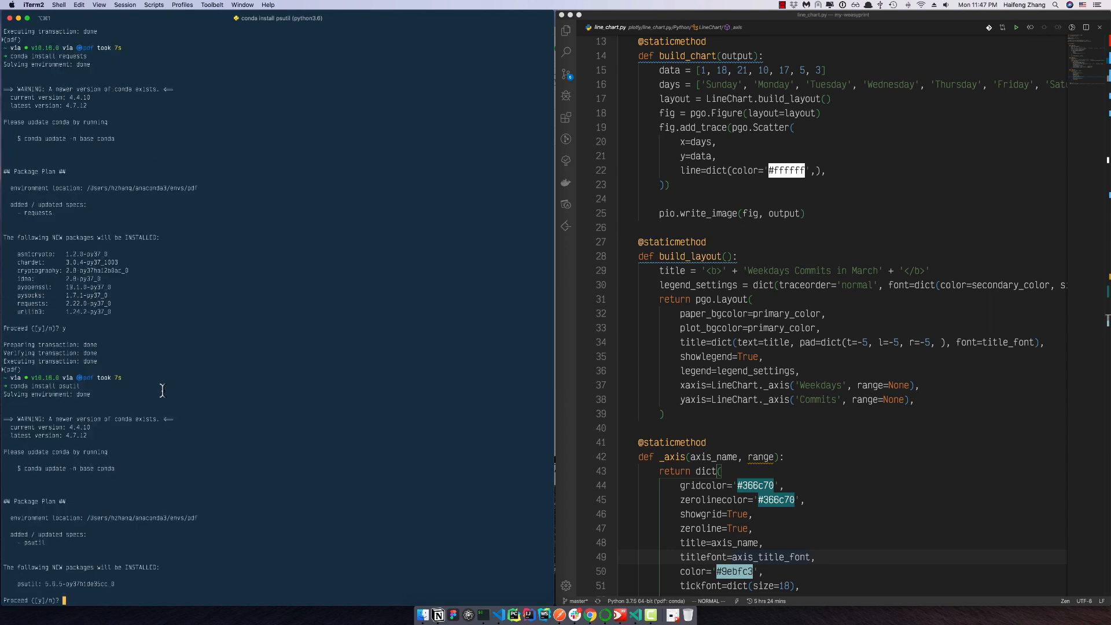
type("y")
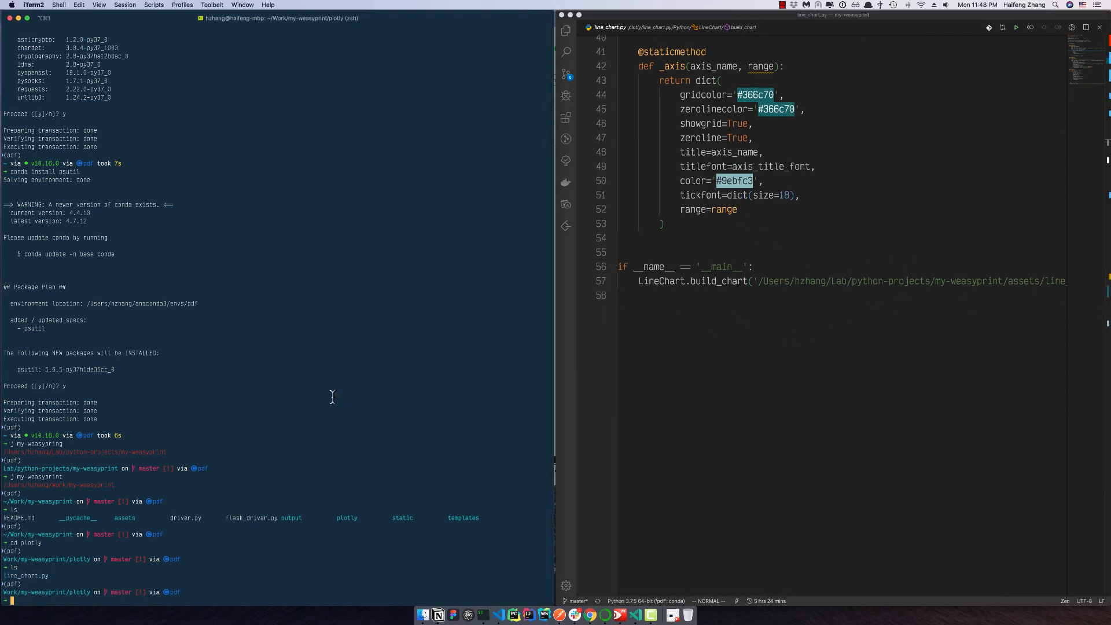
Step: Run python line_chart.py, hit the missing-file error, and show the Explorer file tree in VS Code
type("python line_chart.py")
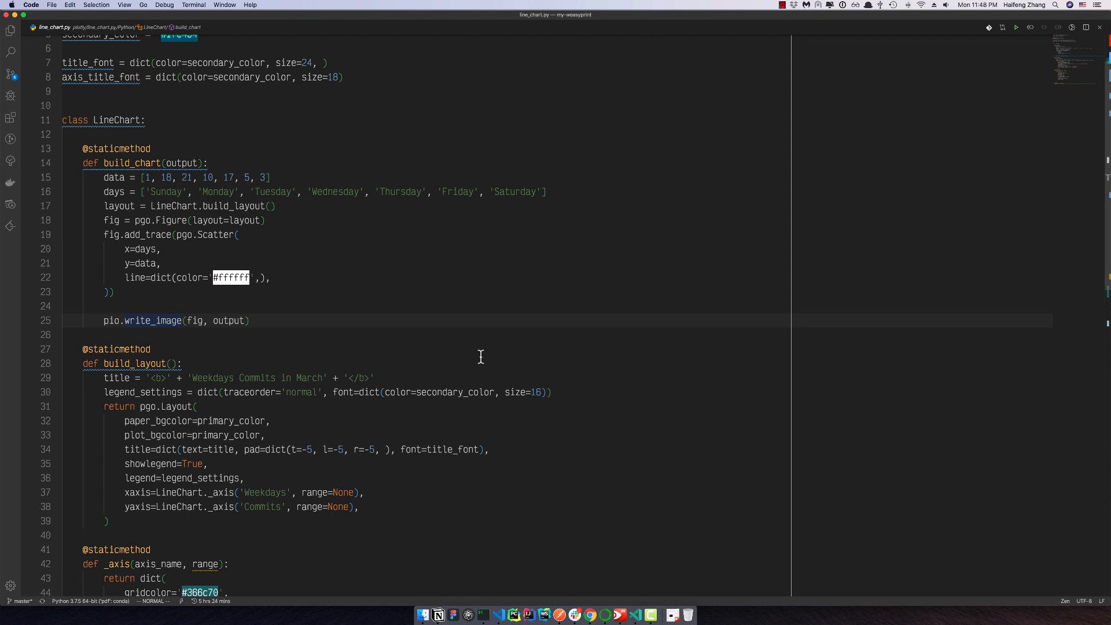
scroll("down", 3)
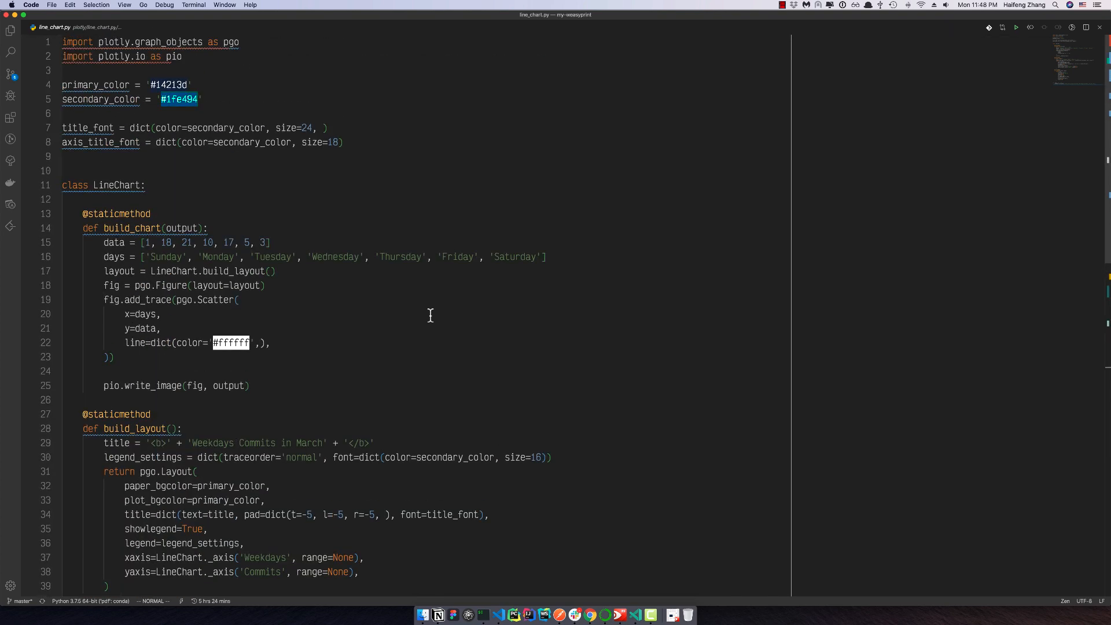
left_click(10, 30)
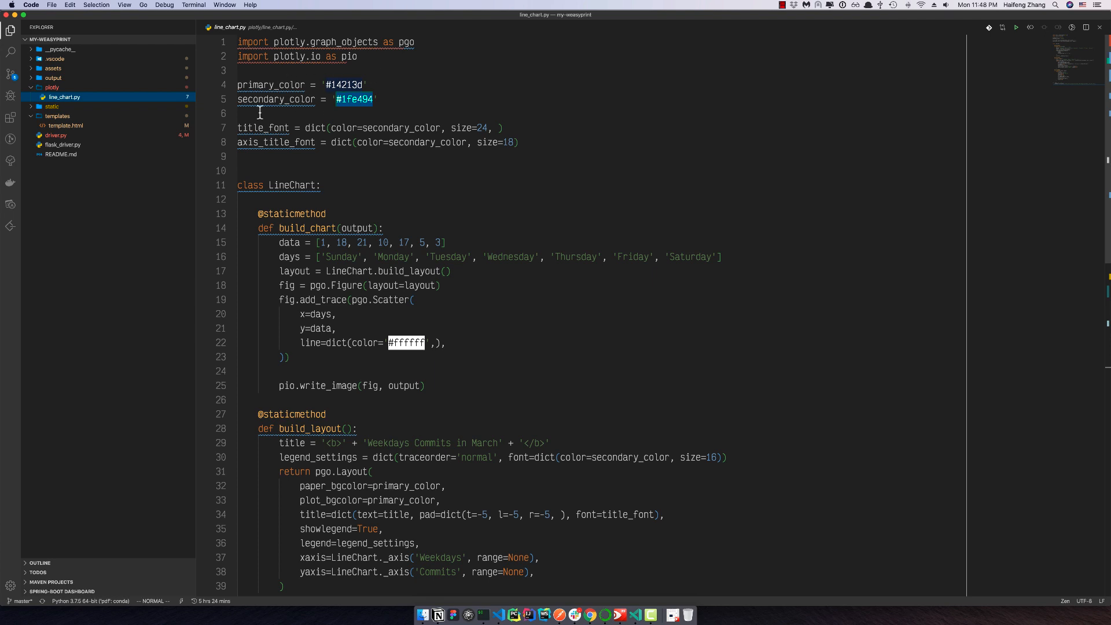
mouse_move(497, 294)
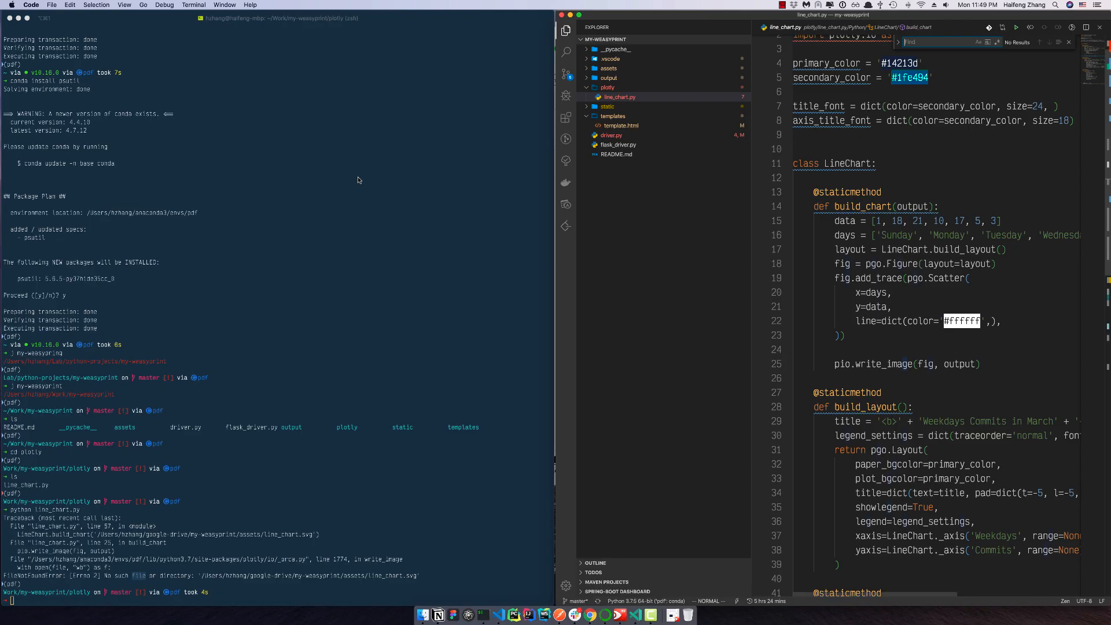
Step: cd into Lab/python-projects/my-weasyprint/plotly and run python line_chart.py without errors
left_click(92, 576)
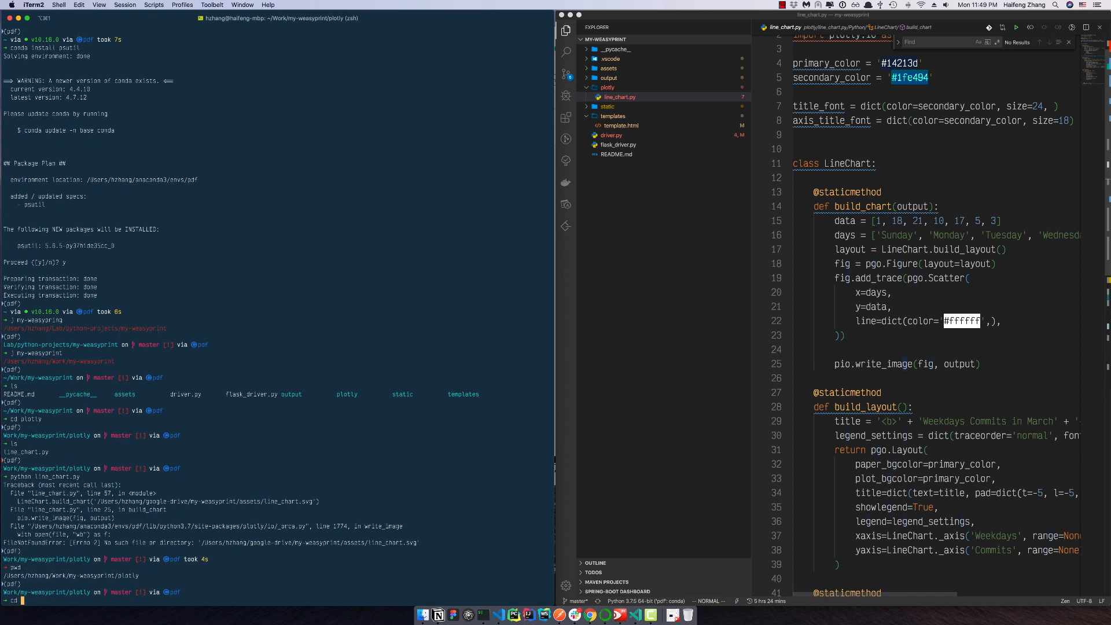
type("cd Lab/")
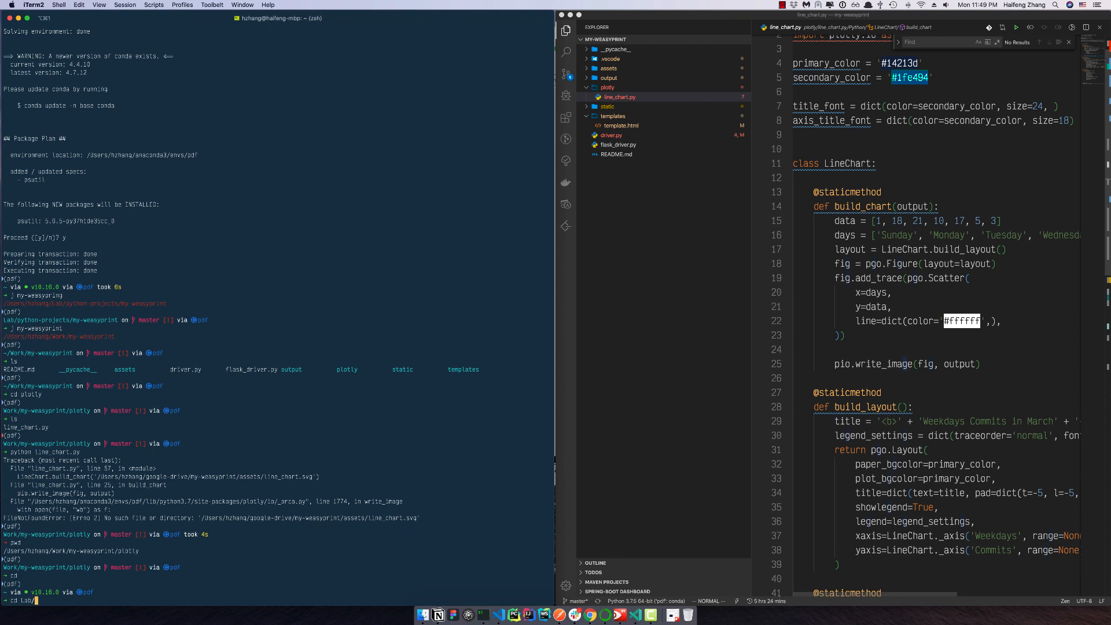
type("cd python-projects/")
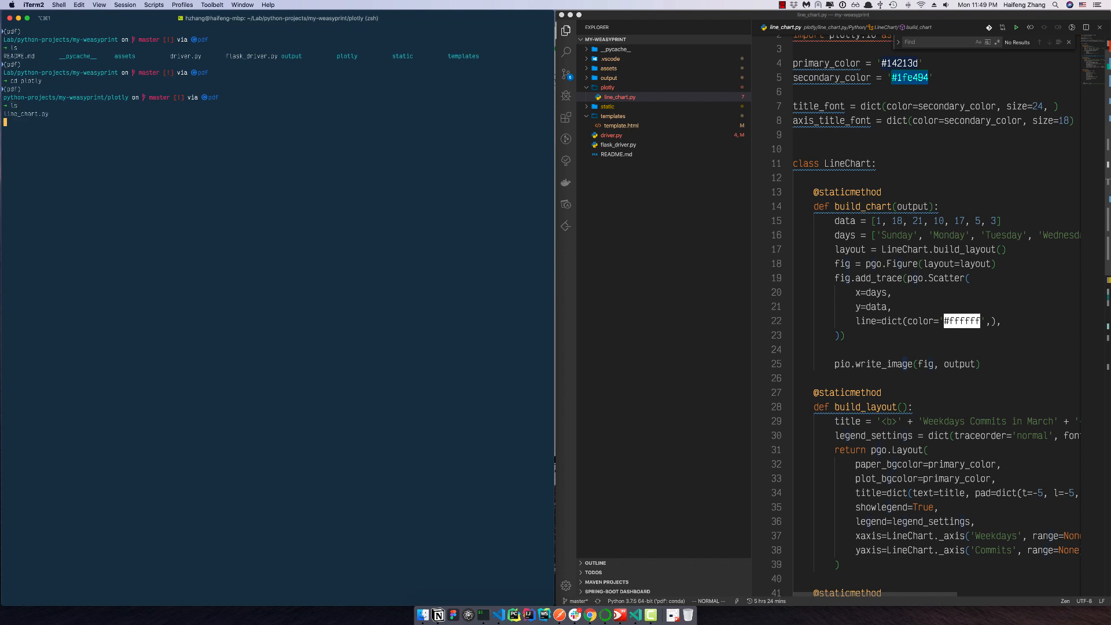
type("python line_chart.py")
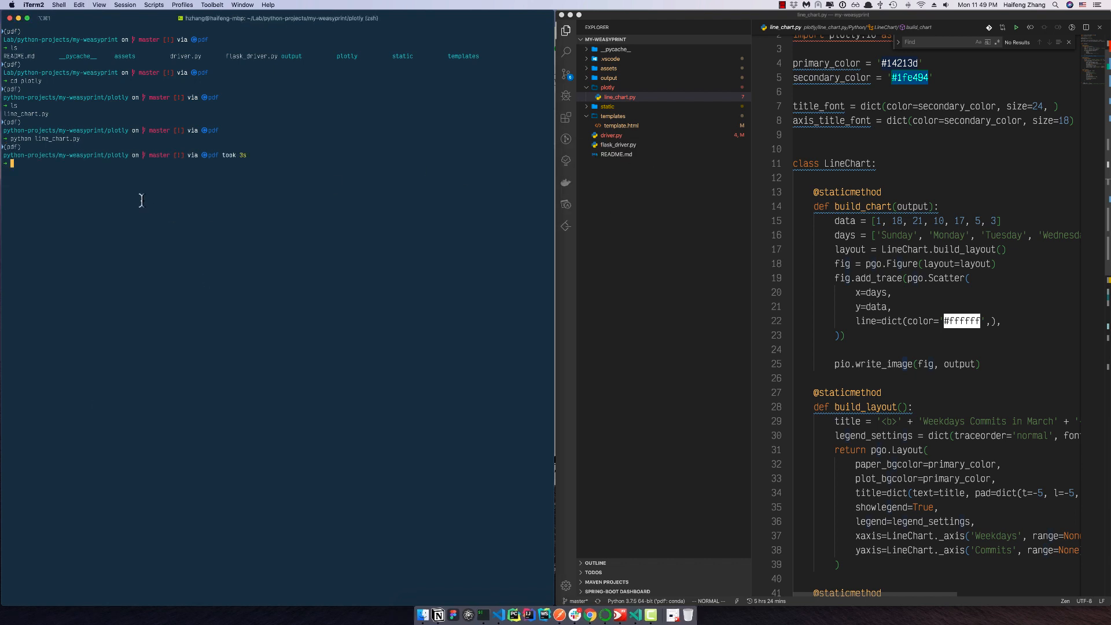
mouse_move(263, 206)
type("cd ..")
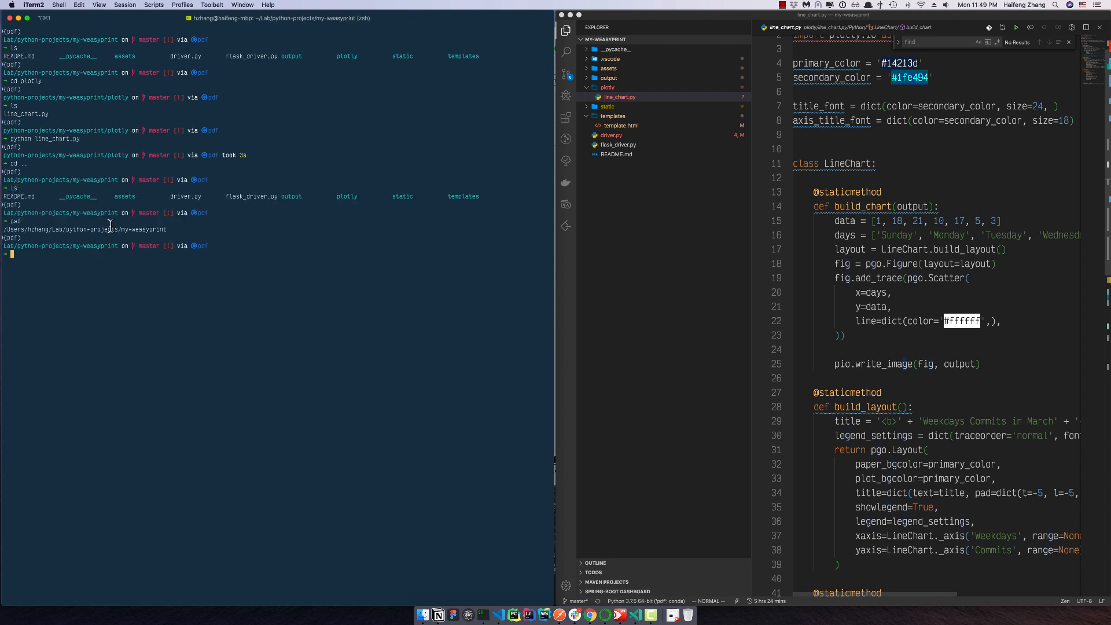
Step: Run python driver.py to produce my-report.pdf in the output folder
type("python driver.py")
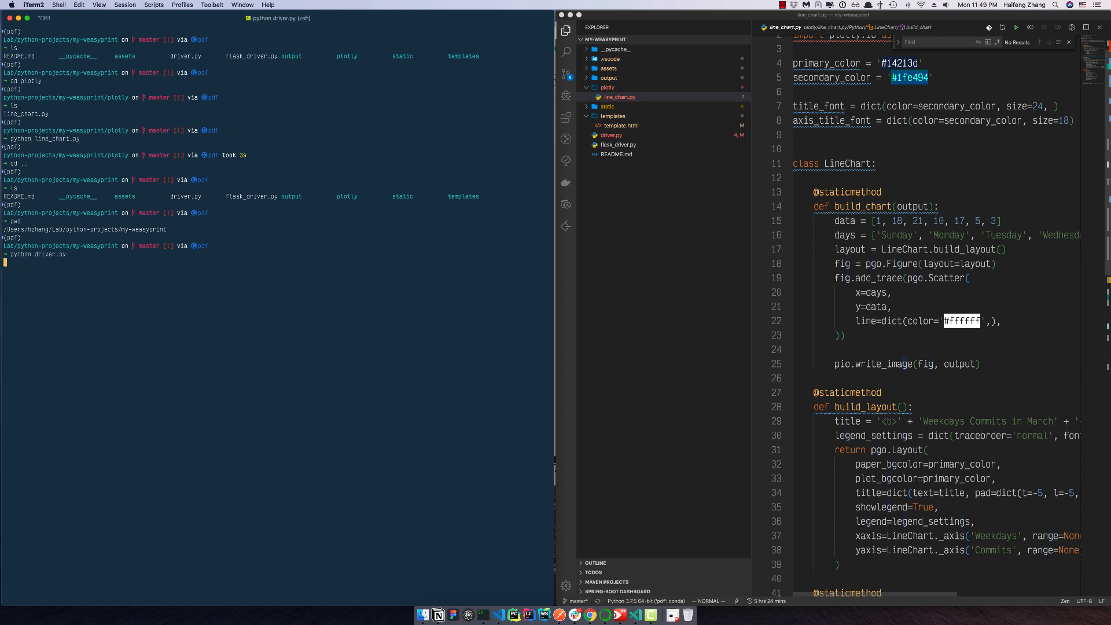
key("Return")
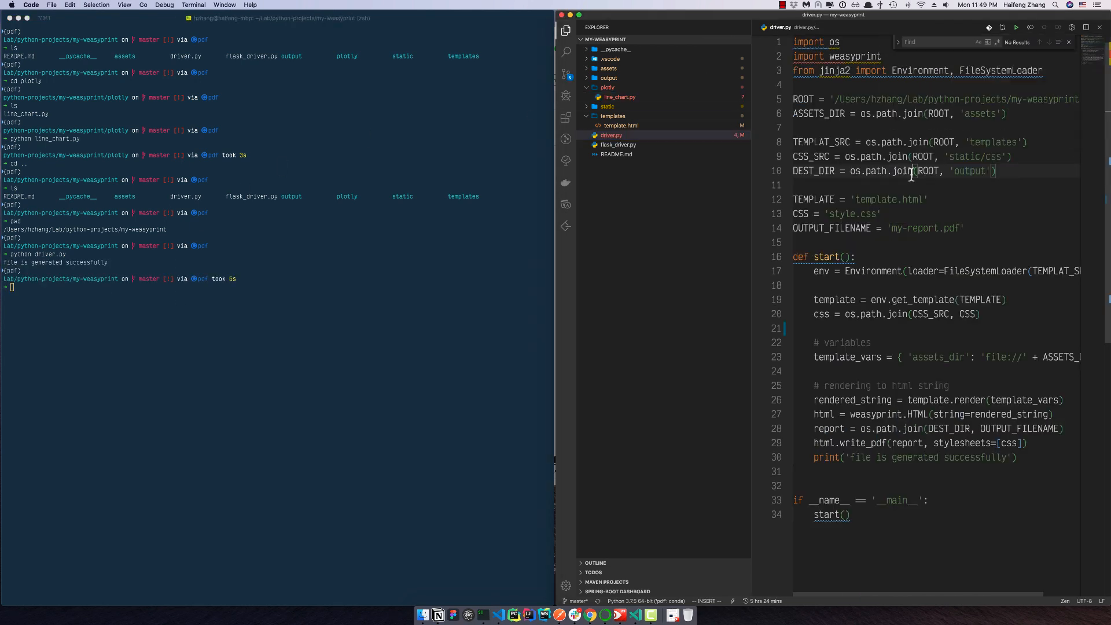
left_click(565, 32)
type("cd output")
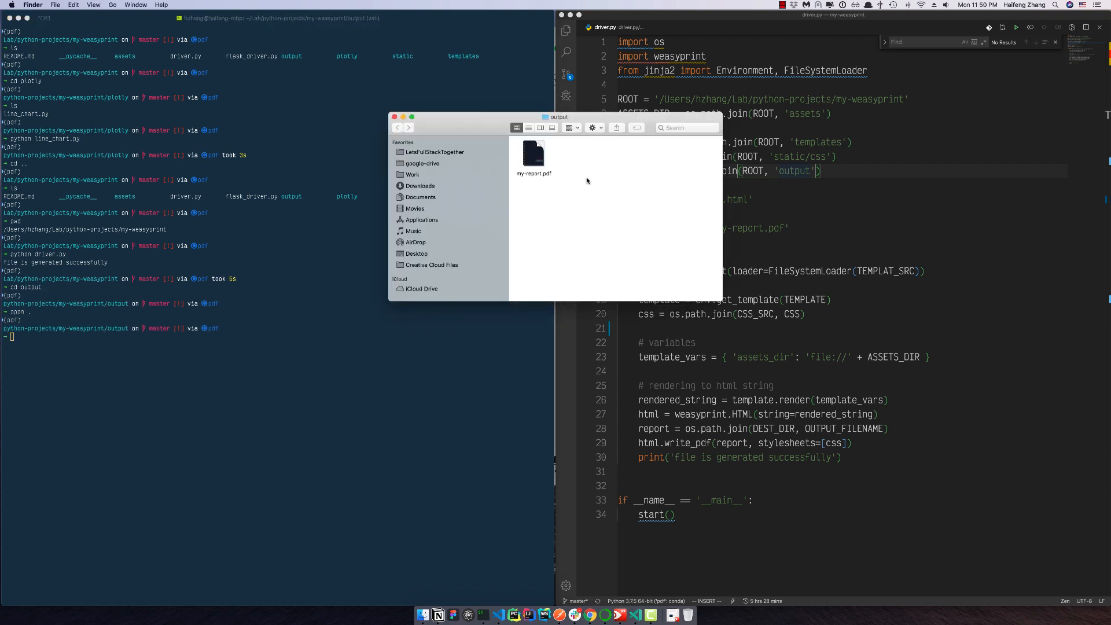
Step: Open my-report.pdf from the output folder and scroll through its WeasyPrint cover and pages
double_click(532, 154)
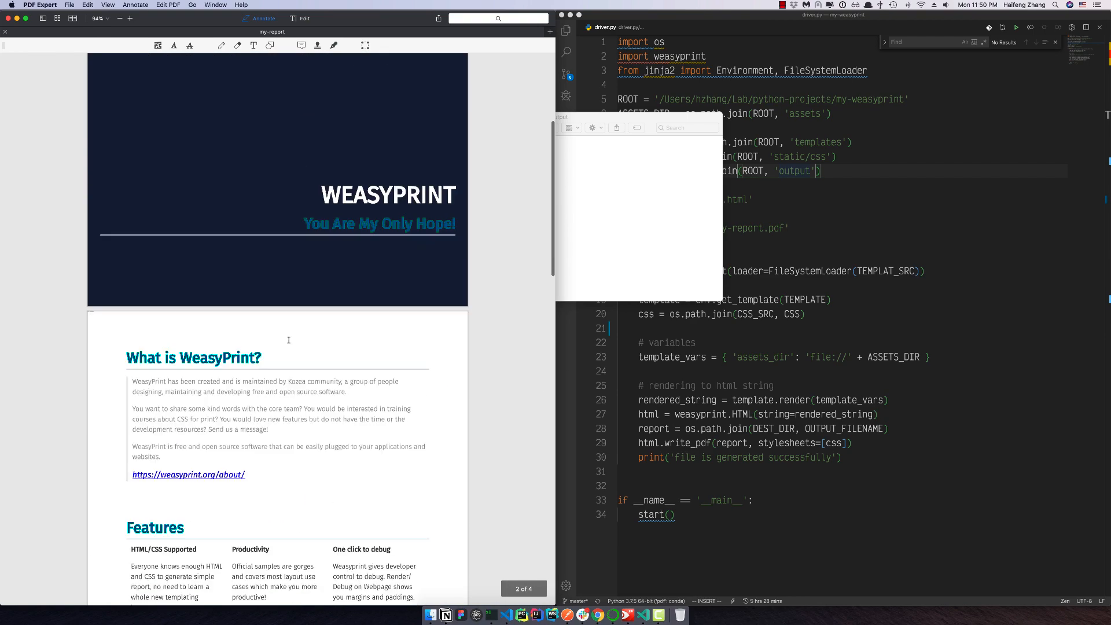
scroll("down", 3)
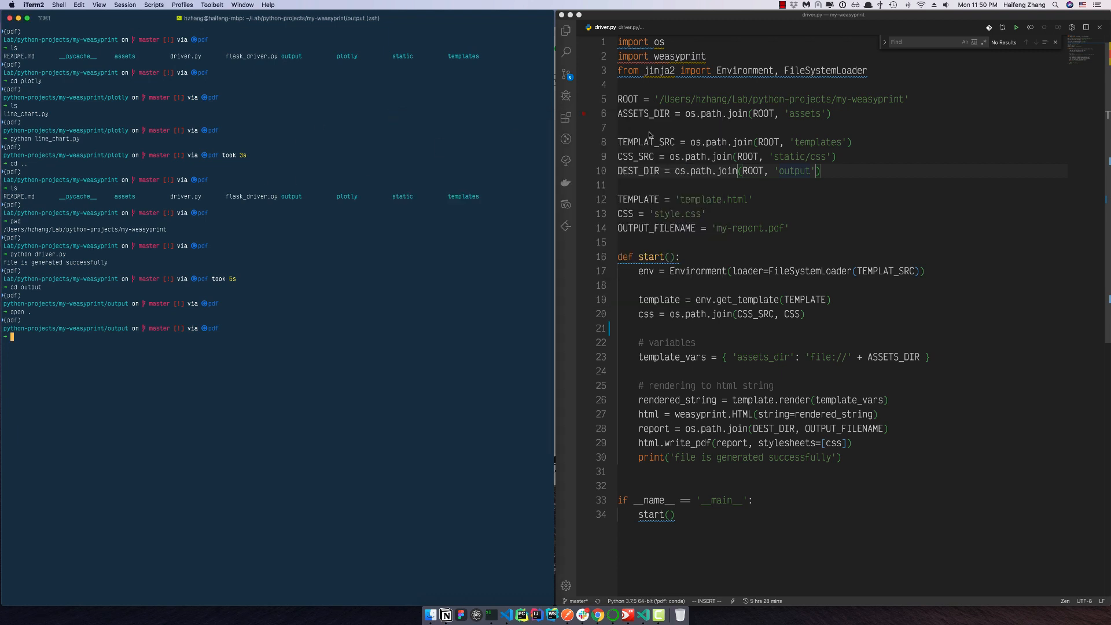
mouse_move(424, 209)
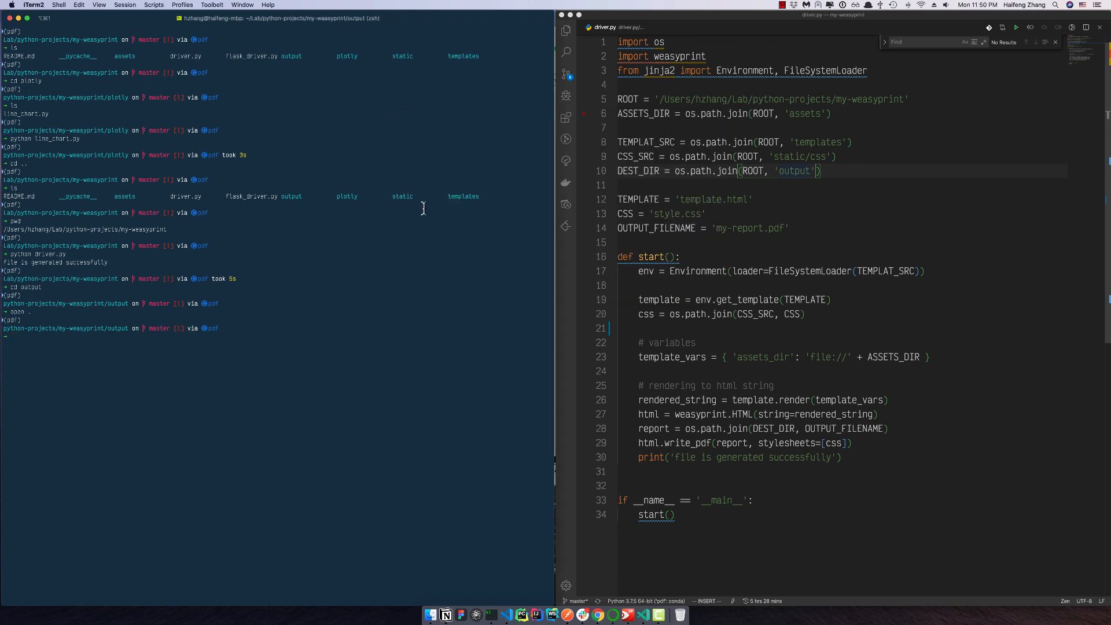
mouse_move(533, 286)
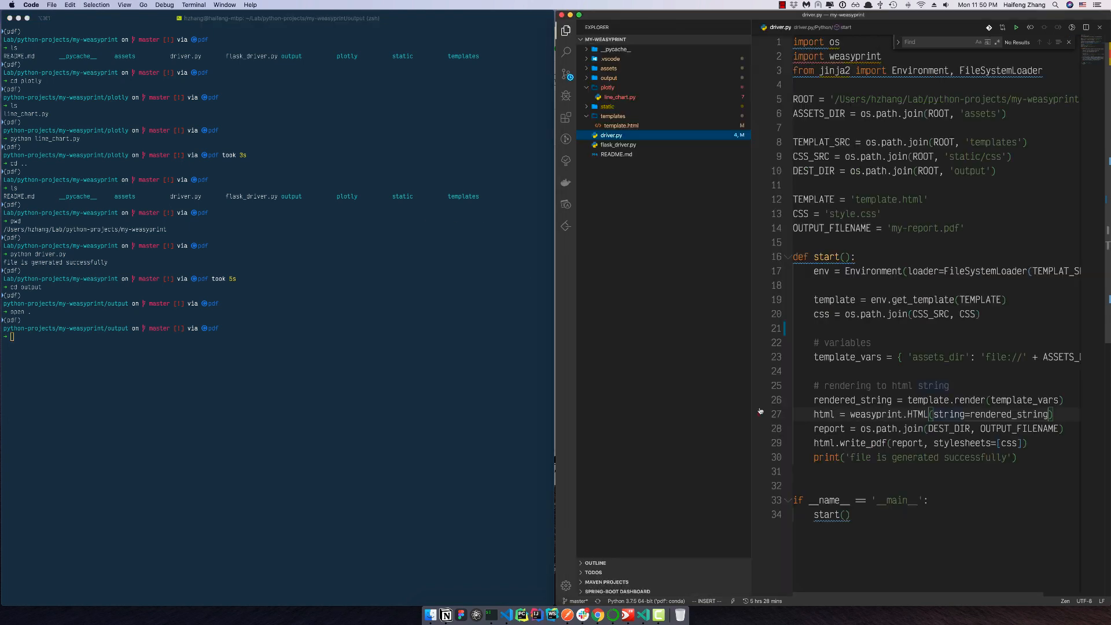
Step: Review template.html and static/css/style.css, then land on flask_driver.py
left_click(620, 125)
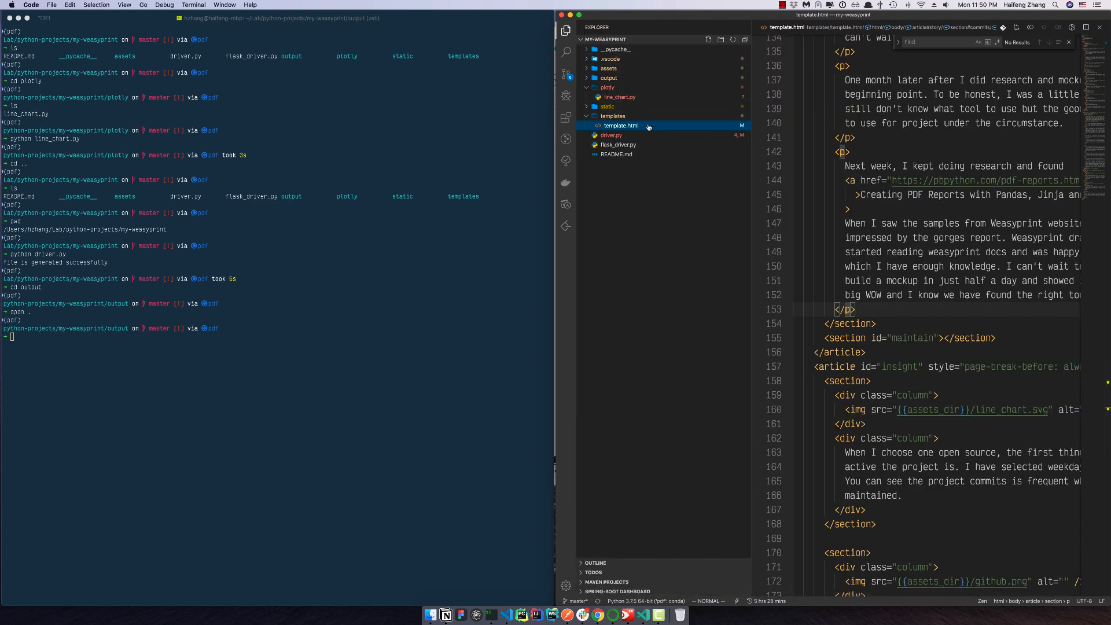
left_click(608, 106)
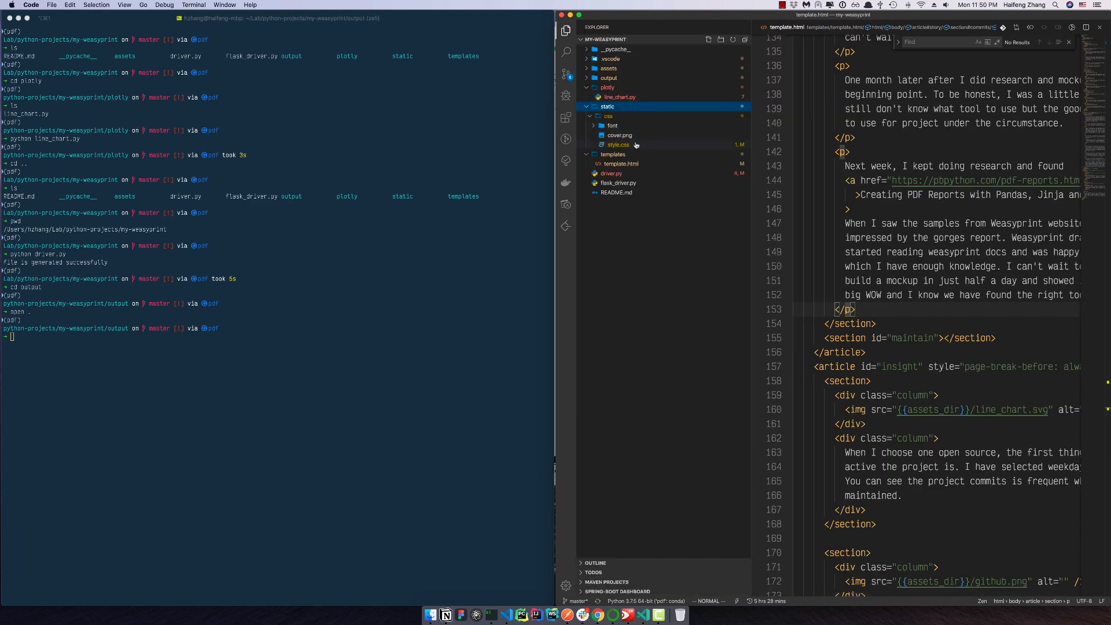
left_click(618, 145)
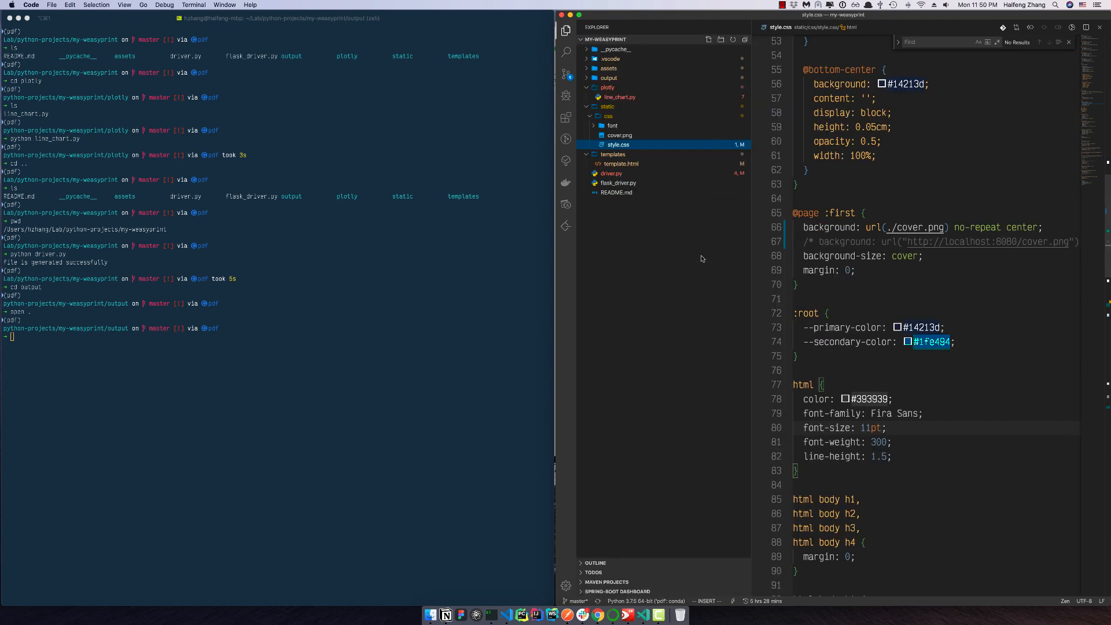
left_click(617, 182)
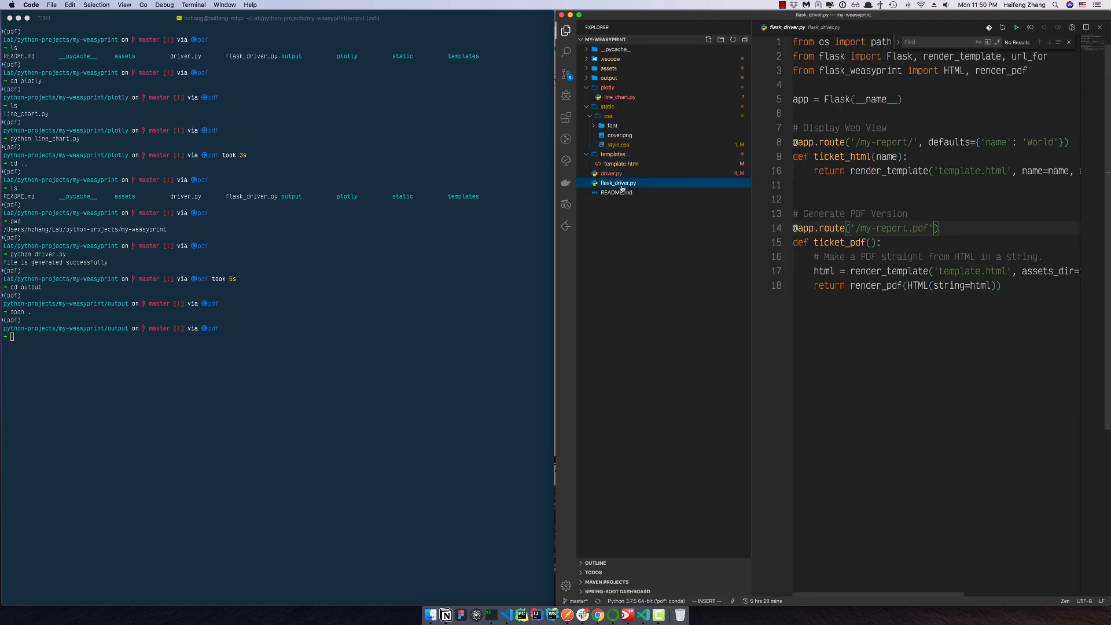